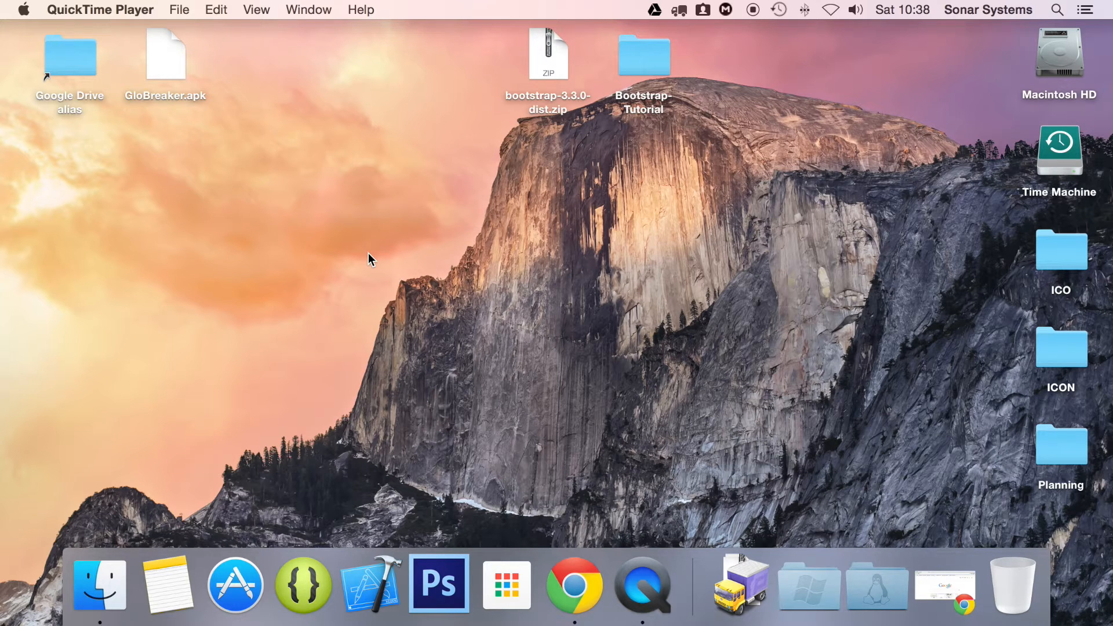
pyautogui.moveTo(774, 401)
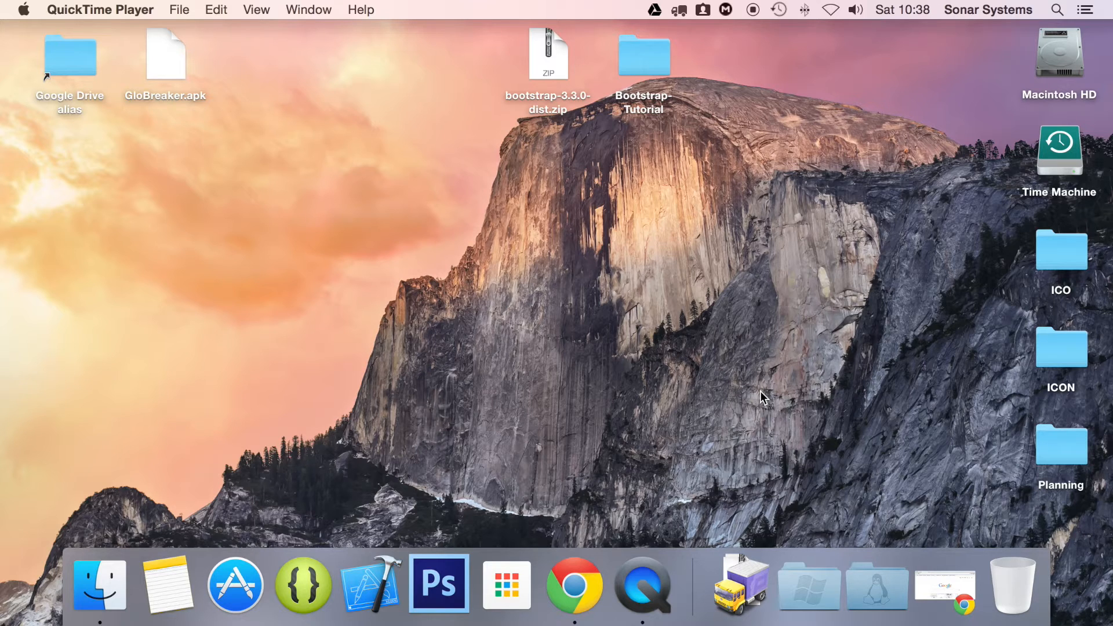
# Open index.html from the Bootstrap-Tutorial folder in Sublime Text via Open With
pyautogui.click(642, 54)
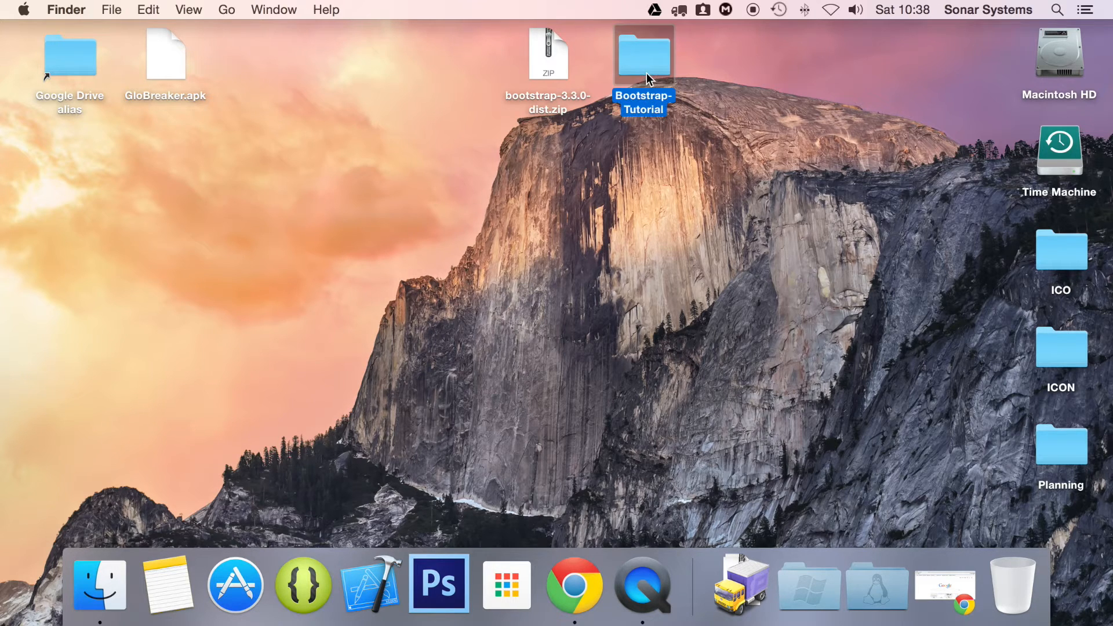
pyautogui.rightClick(969, 106)
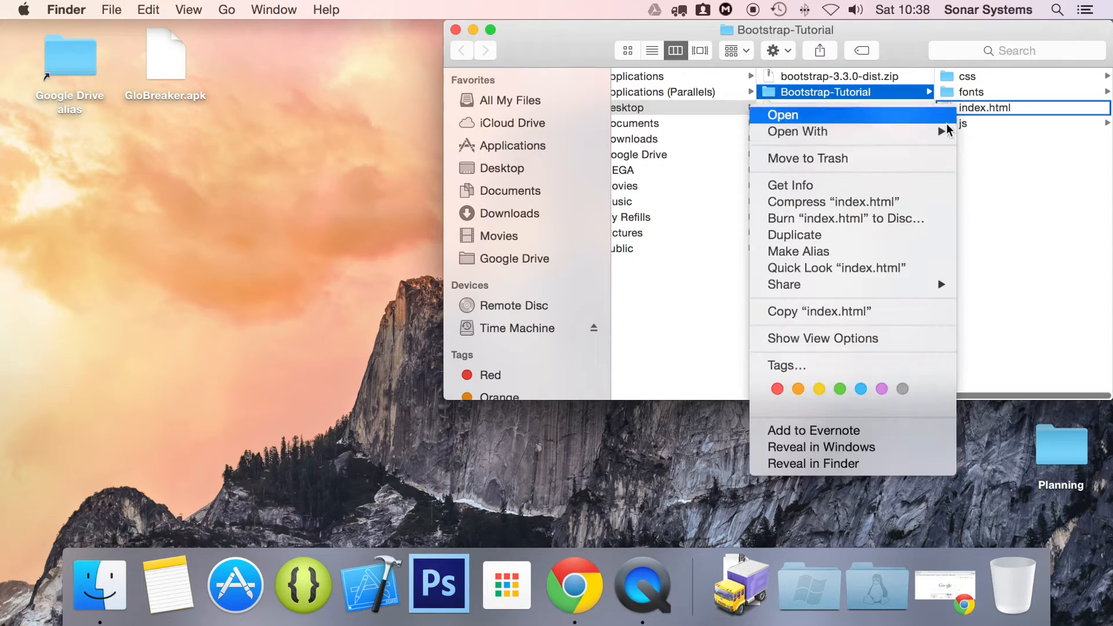
pyautogui.click(797, 131)
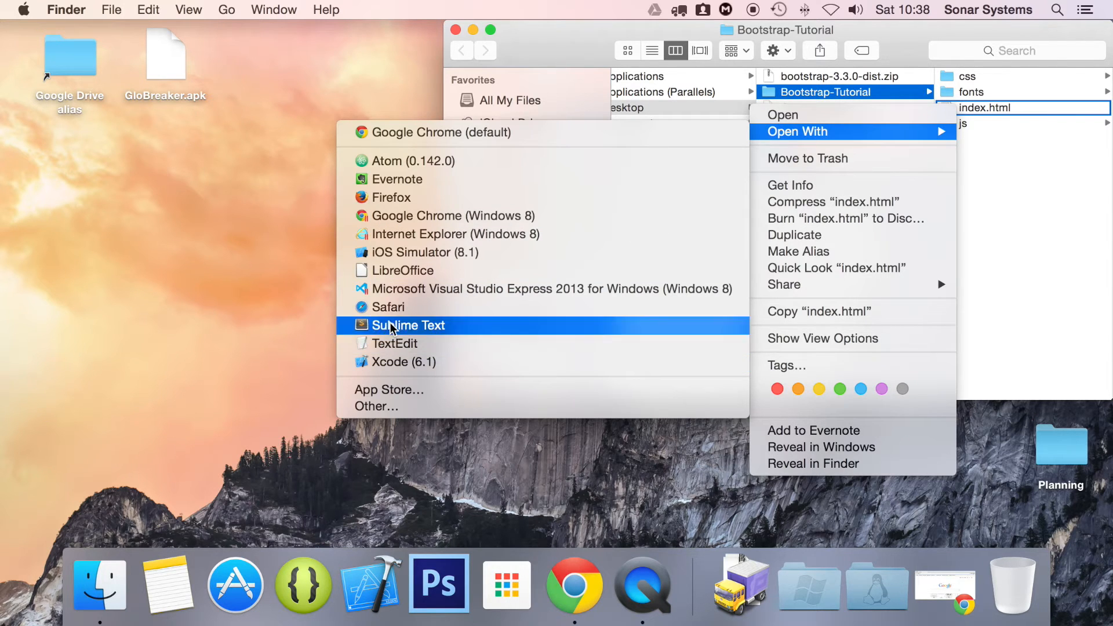
pyautogui.click(408, 325)
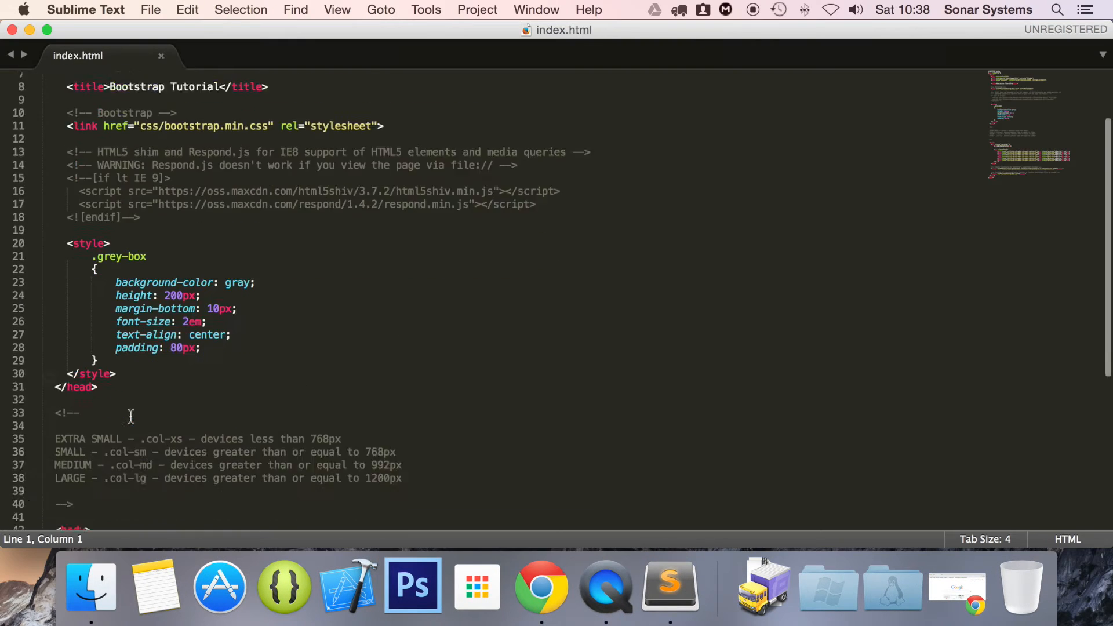
# Delete the six Box column divs from the row, leaving an empty row container
pyautogui.scroll(-3)
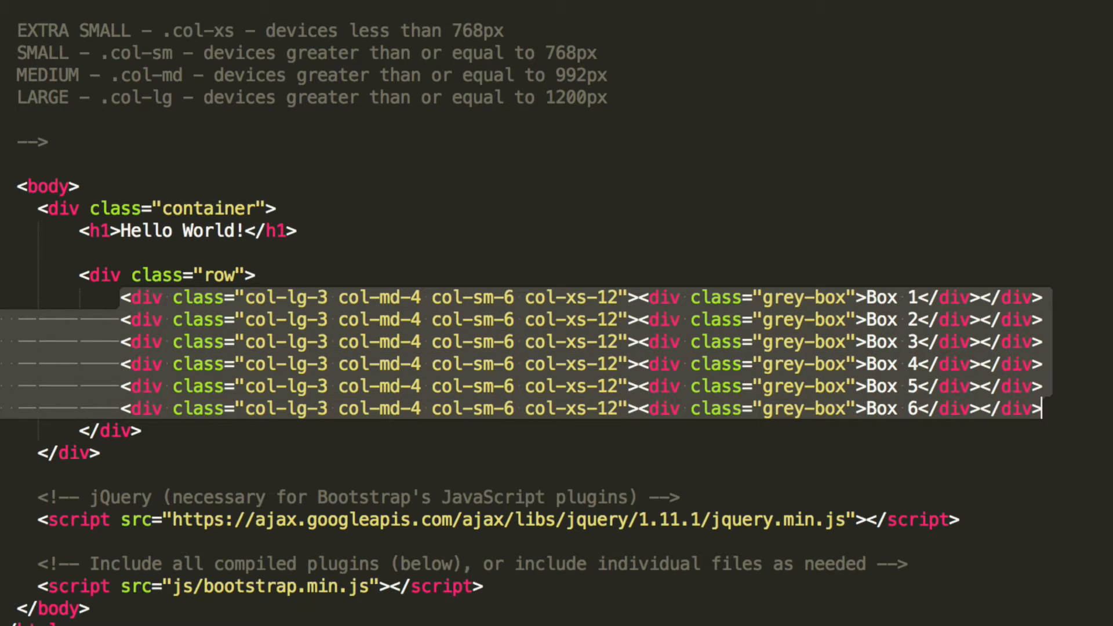
pyautogui.press('Delete')
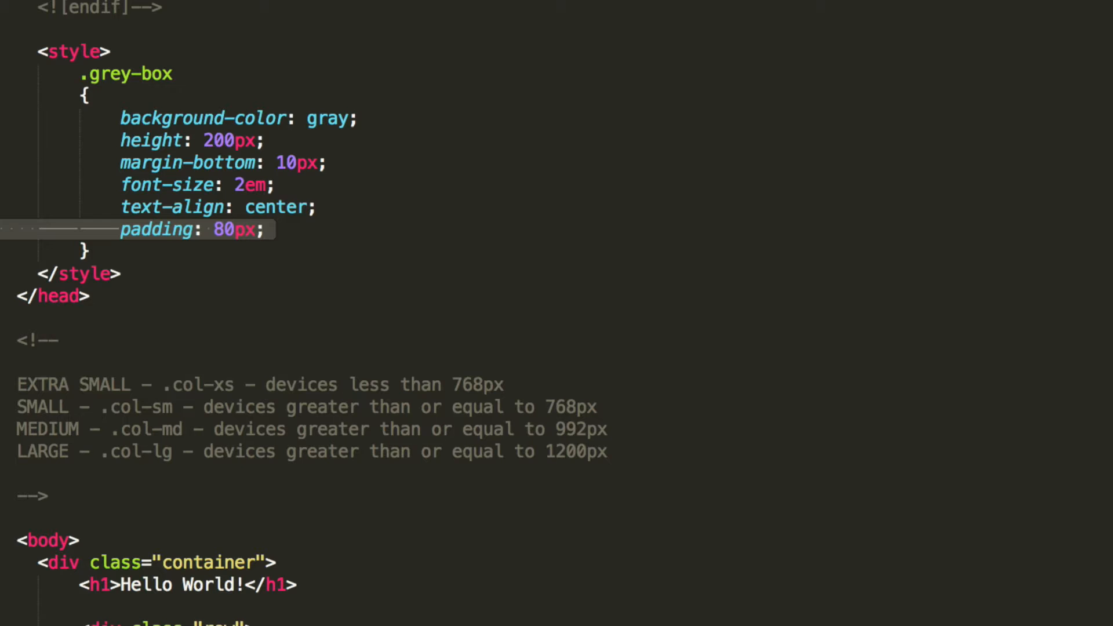
pyautogui.scroll(-3)
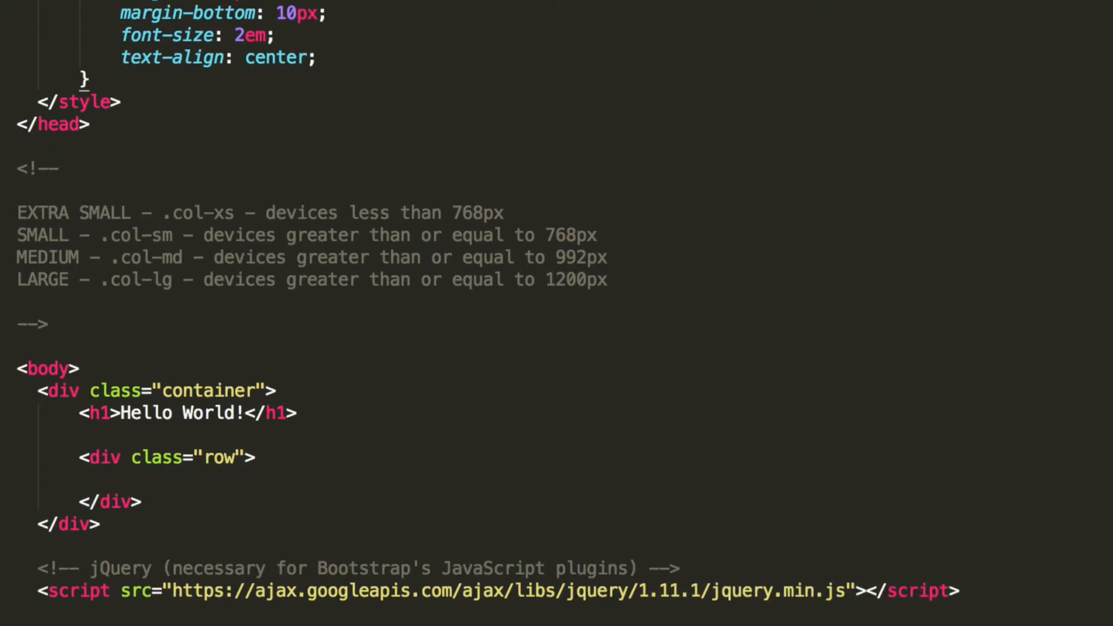
pyautogui.scroll(-3)
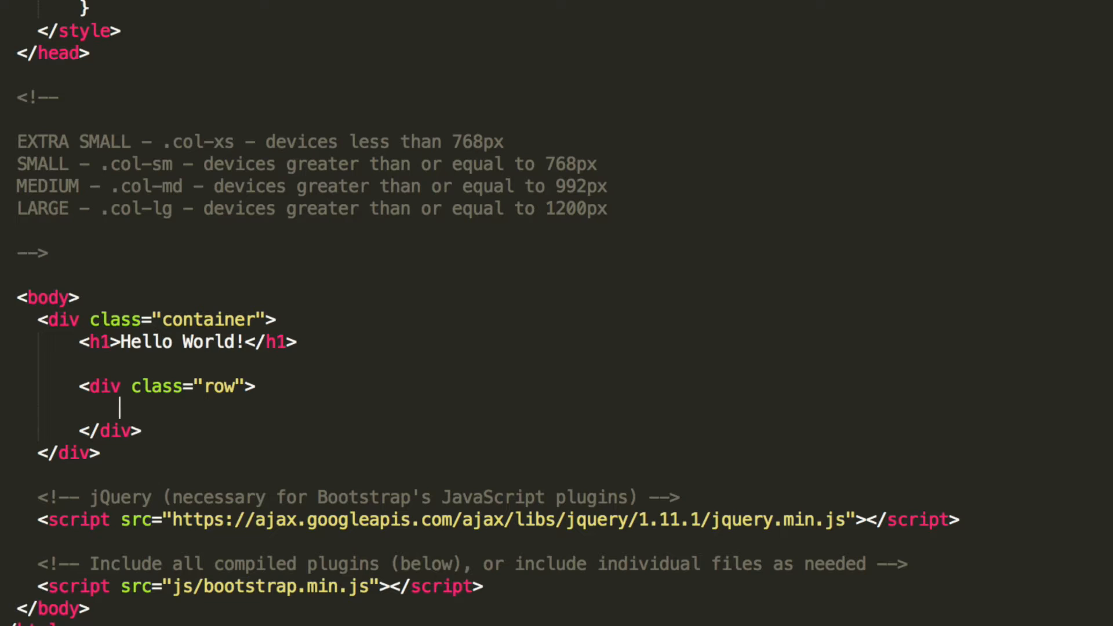
# Add a div with class "col-lg-6 col-md-6 col-sm-12 col-xs-12" inside the row, with an empty line inside
pyautogui.write('<div></div>')
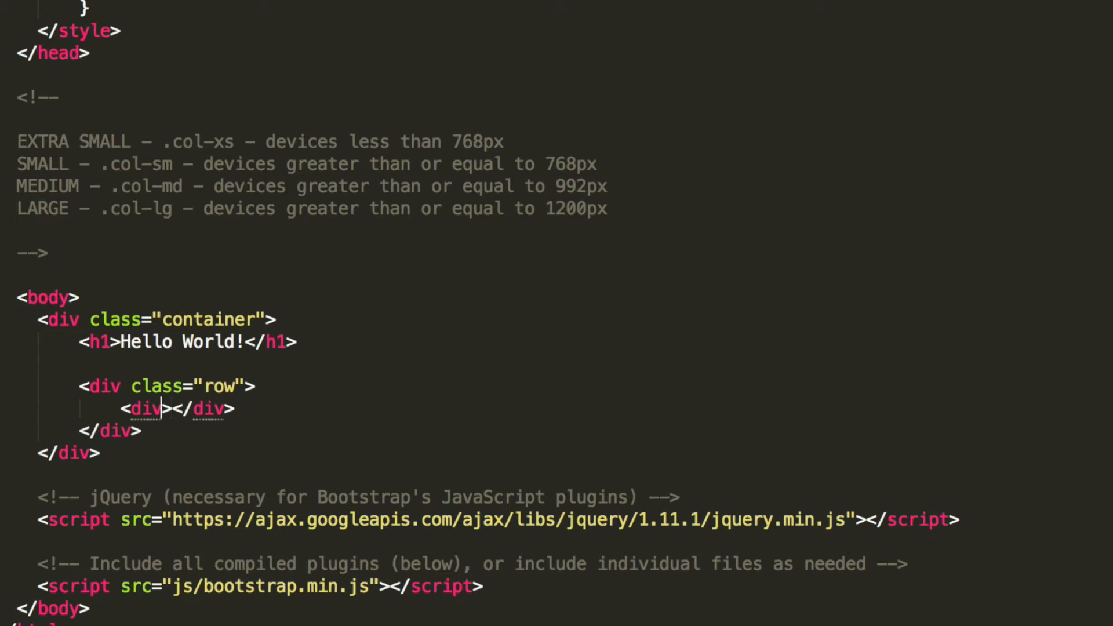
pyautogui.write('class')
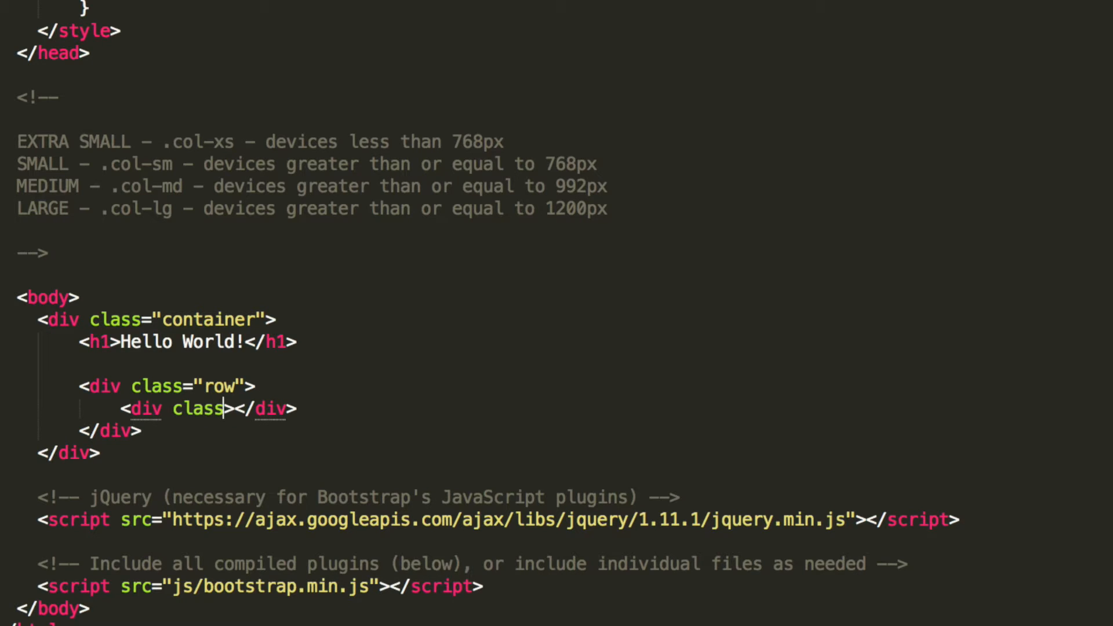
pyautogui.write('=""')
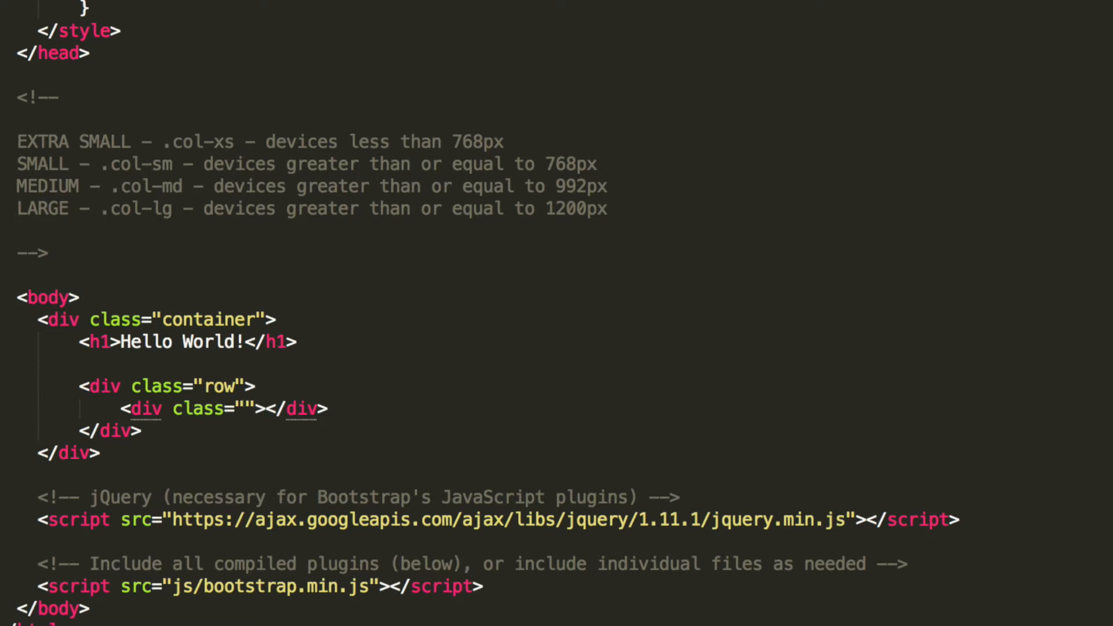
pyautogui.write('col-l')
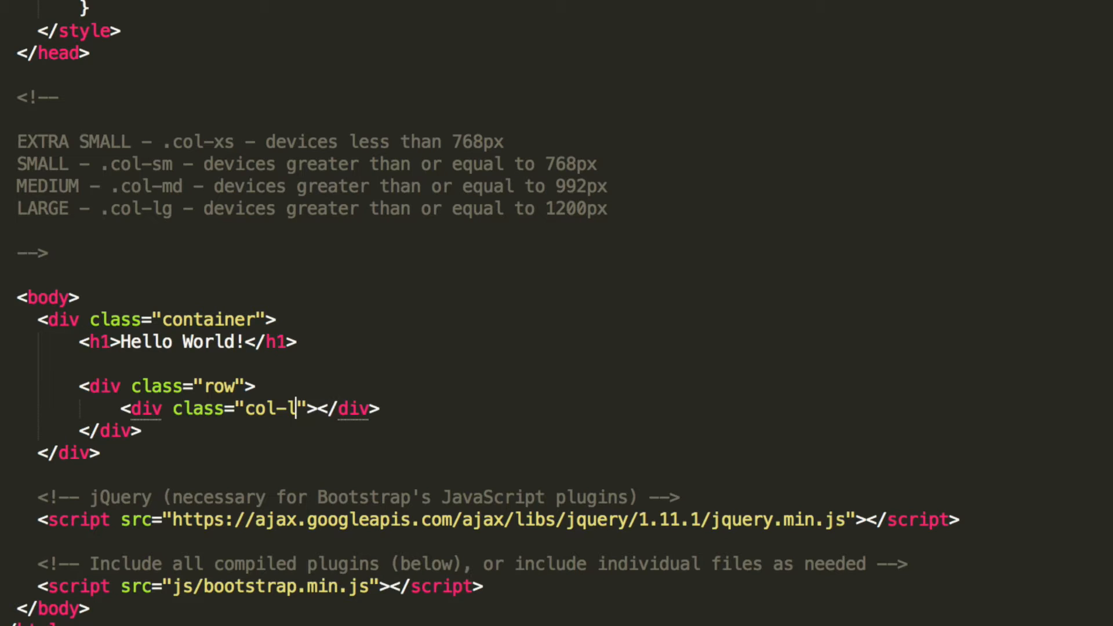
pyautogui.write('g-6')
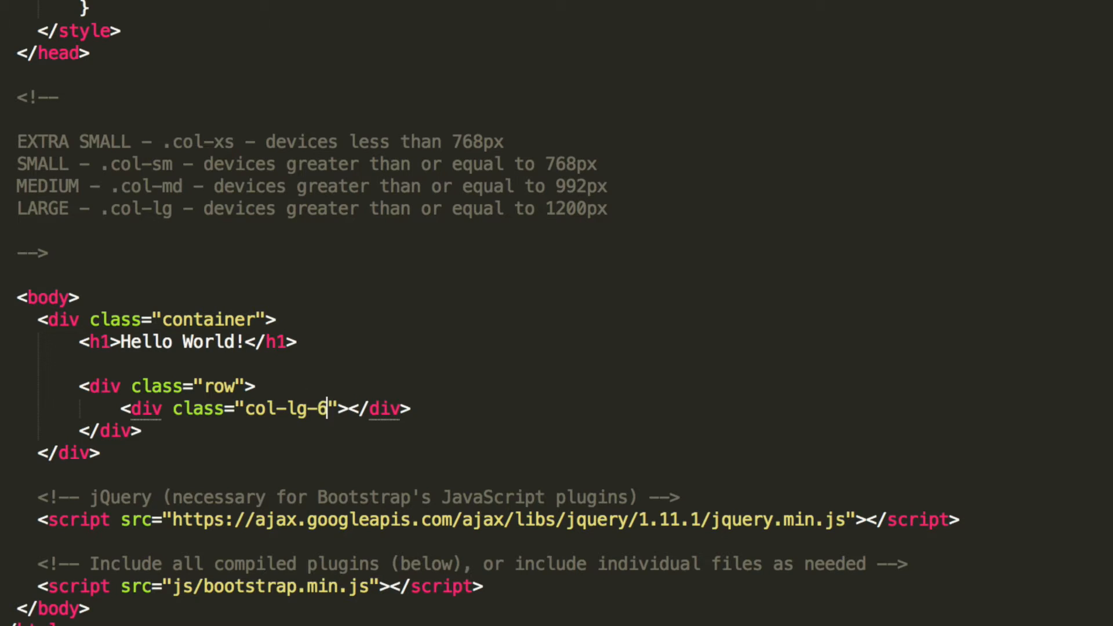
pyautogui.write('col')
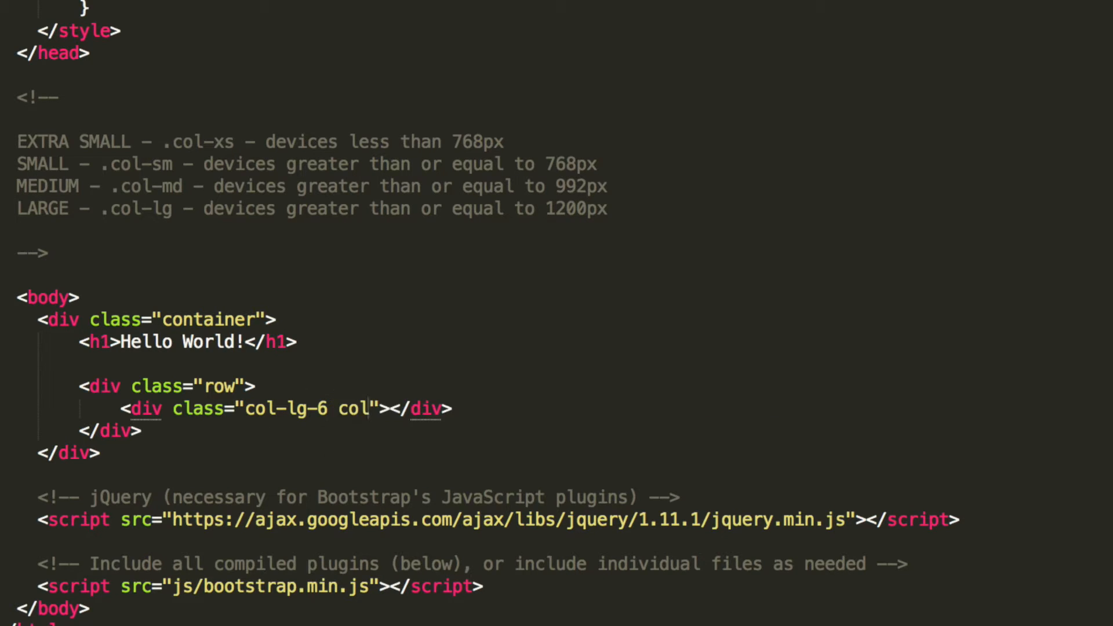
pyautogui.write('col-md-')
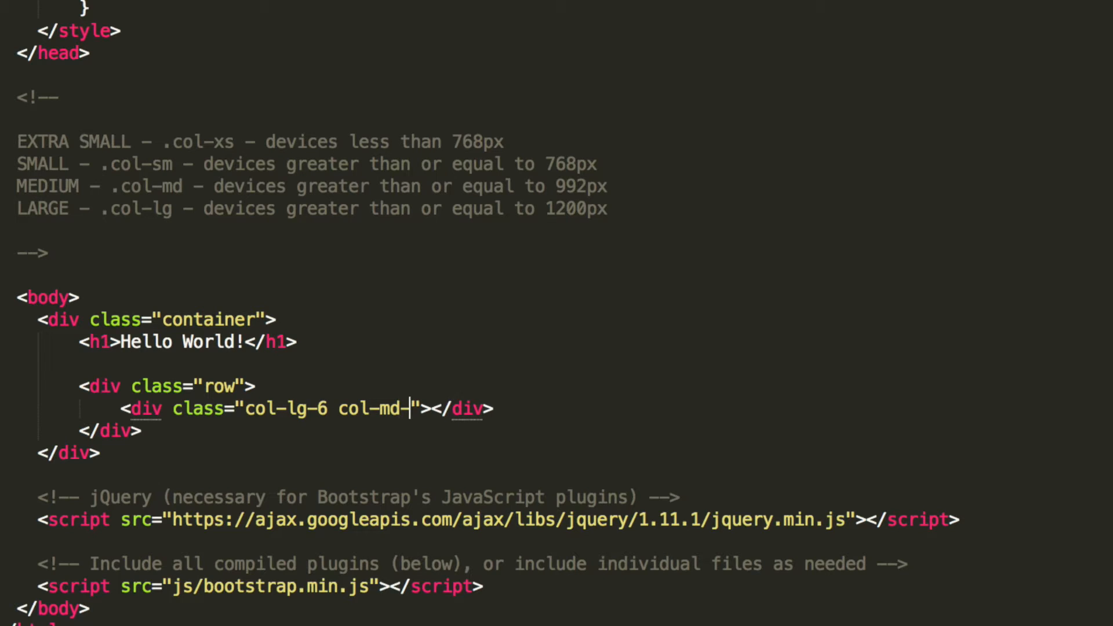
pyautogui.write('6 col-sm-12')
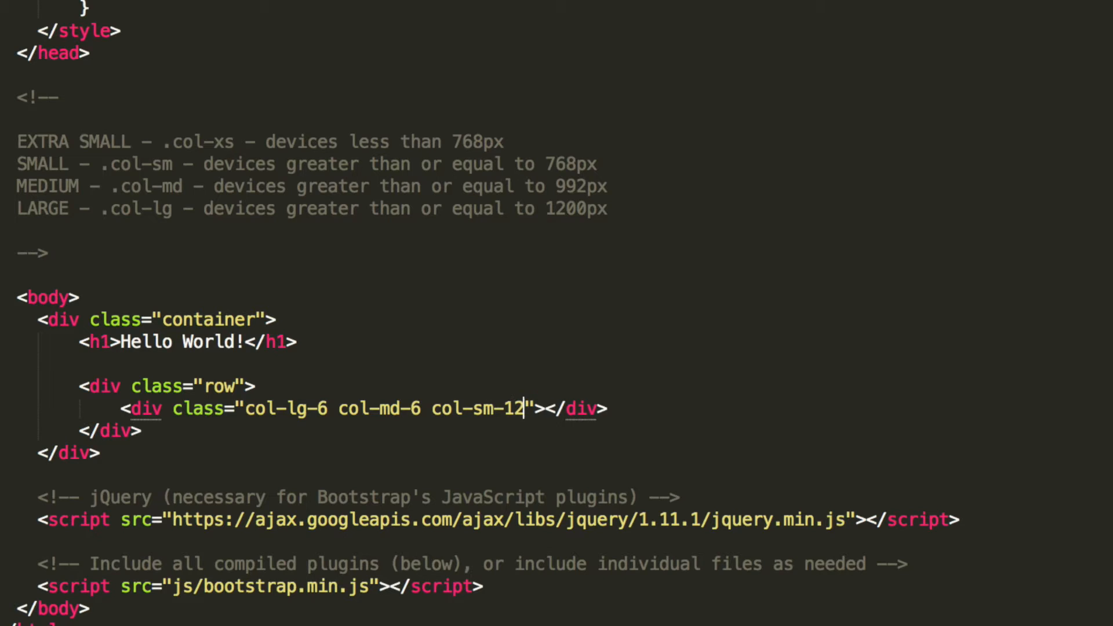
pyautogui.write('col-')
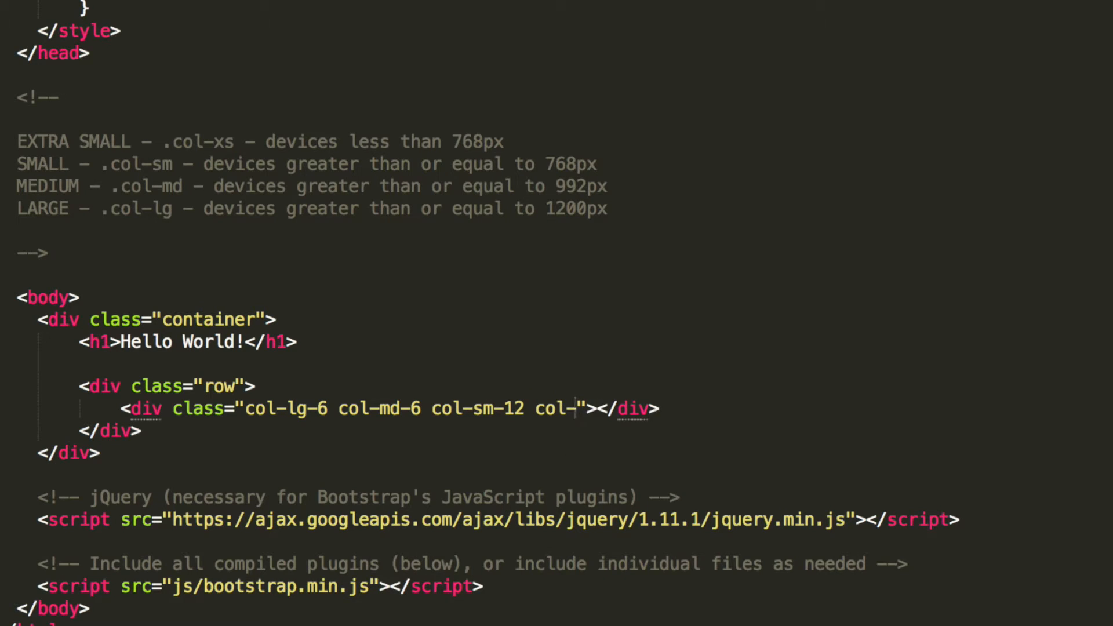
pyautogui.write('xs-12"')
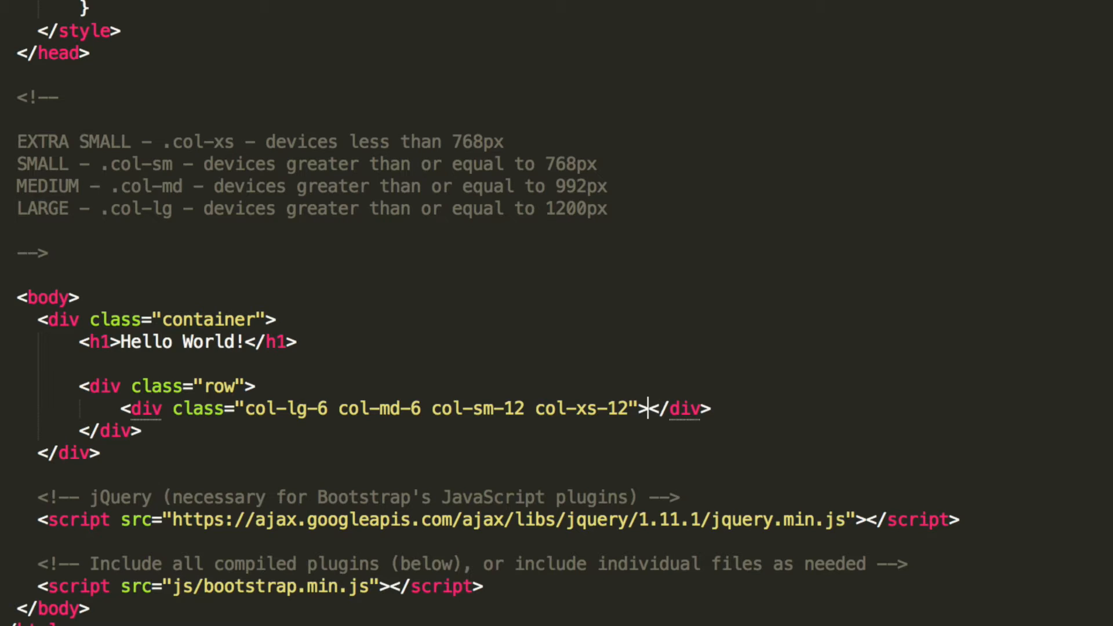
pyautogui.press('enter')
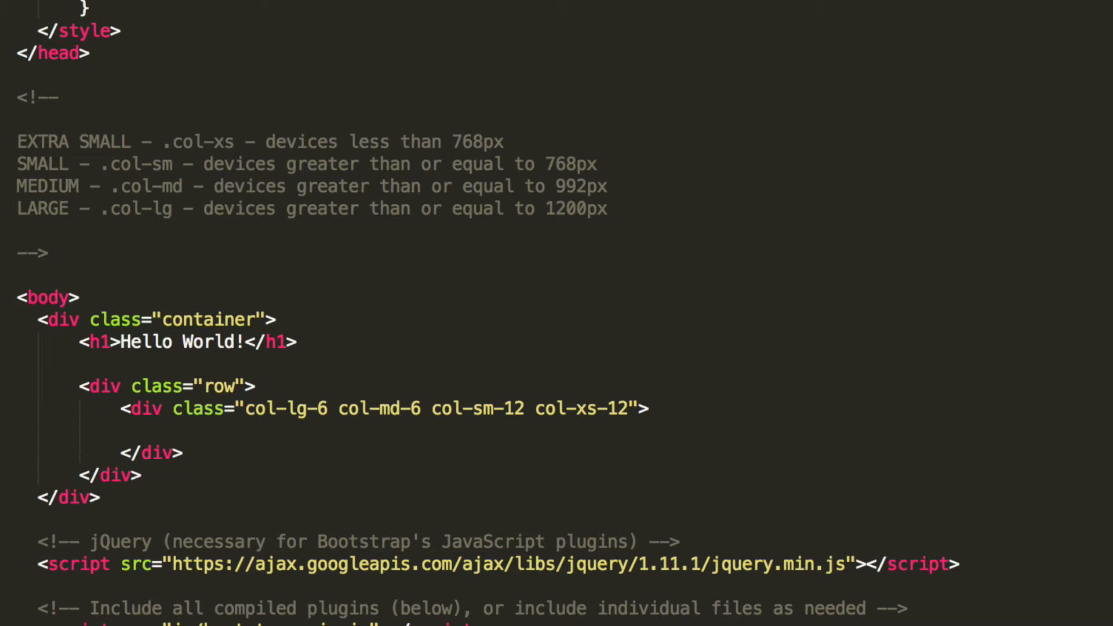
# Add a div with class "grey-box" inside the column, holding an empty nested div
pyautogui.write('<d')
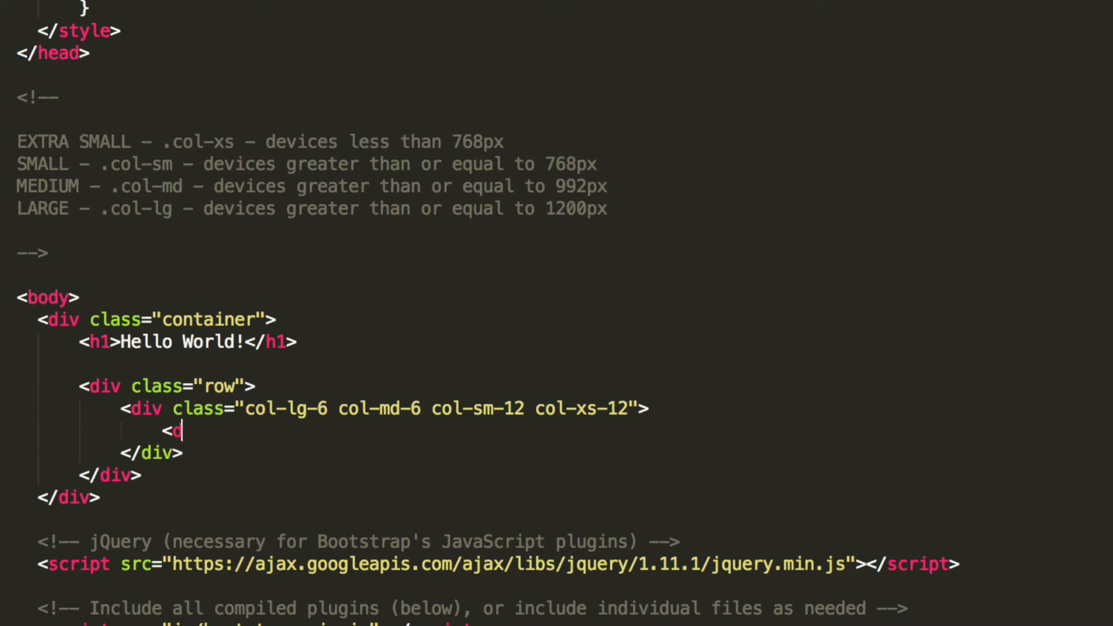
pyautogui.write('div><')
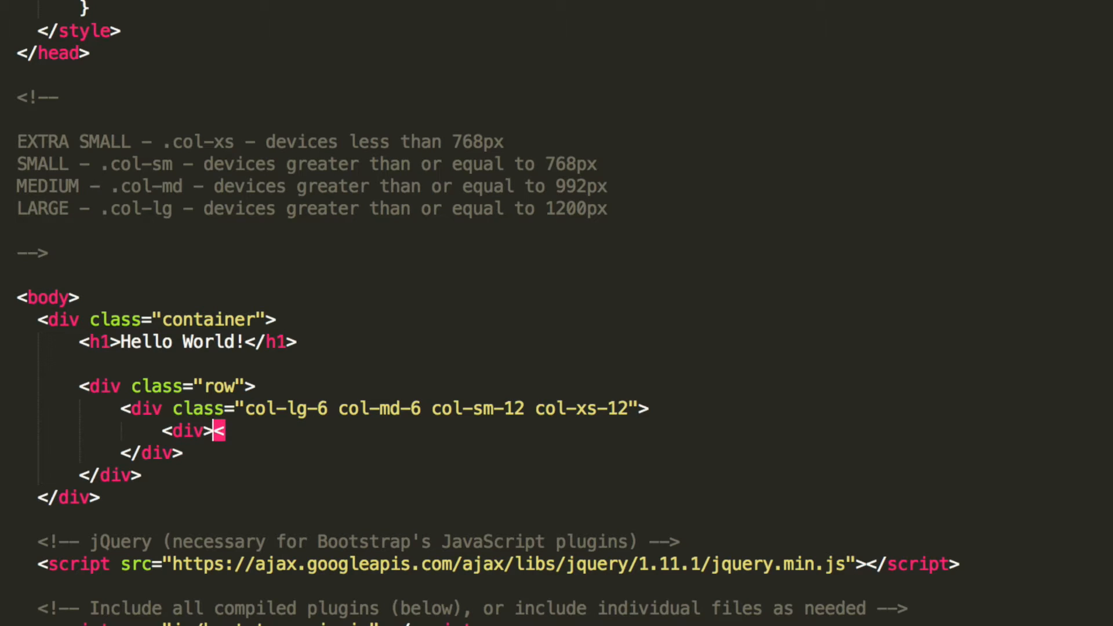
pyautogui.write('/')
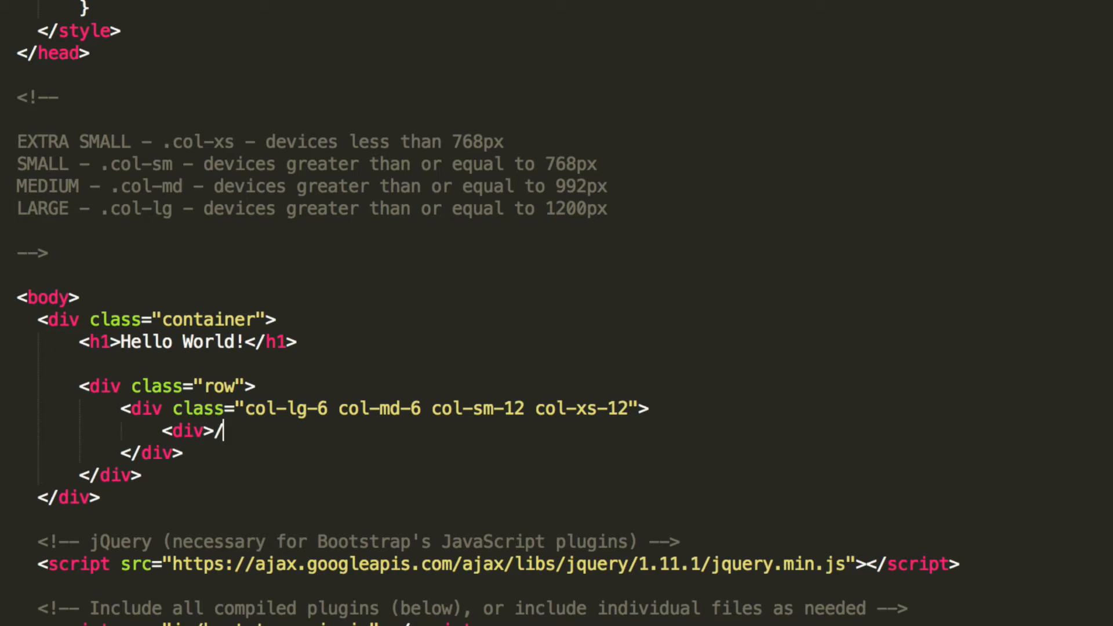
pyautogui.write('</div>')
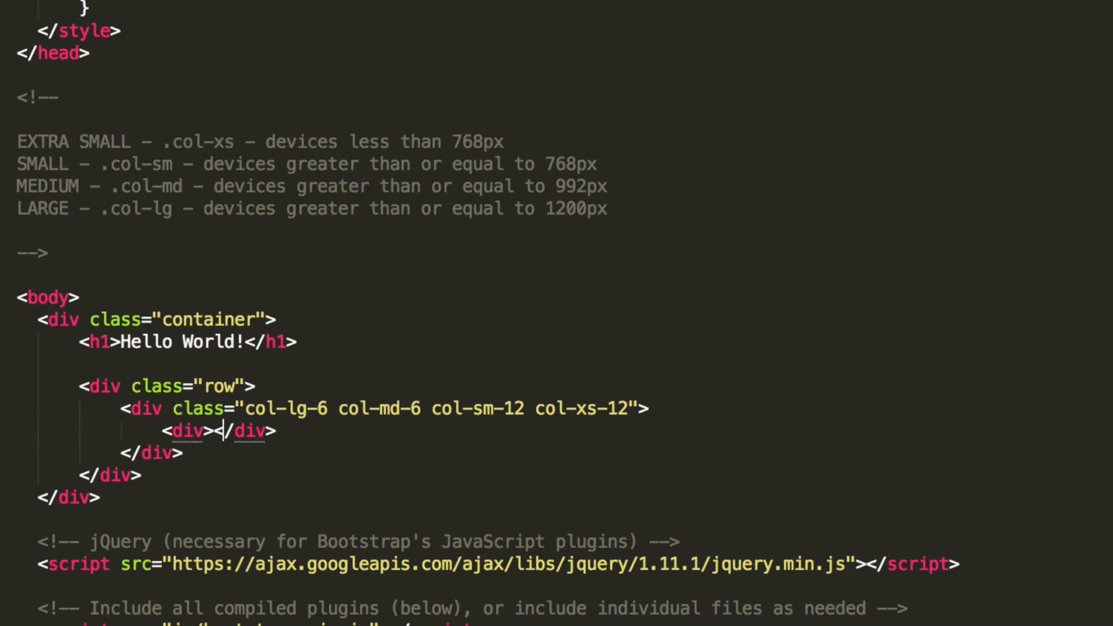
pyautogui.write('cl')
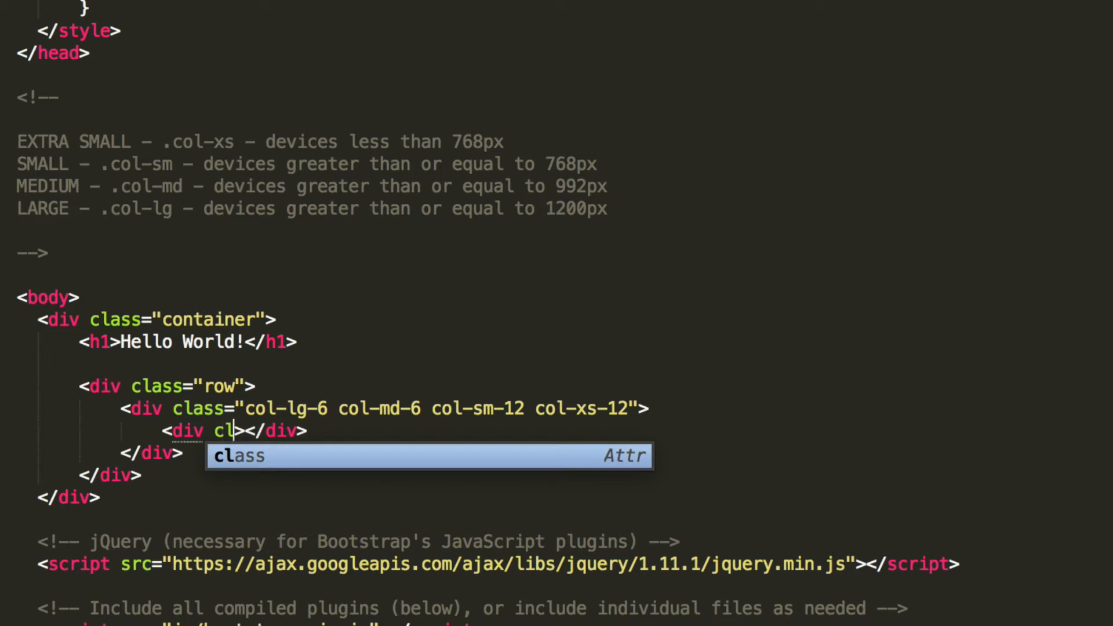
pyautogui.press('Tab')
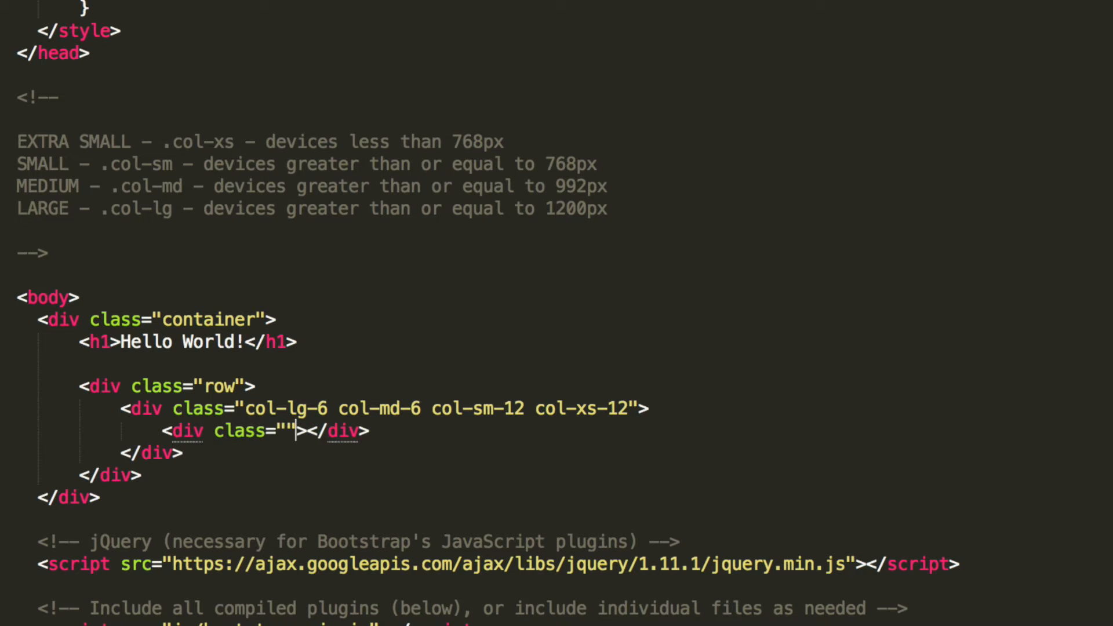
pyautogui.write('grey')
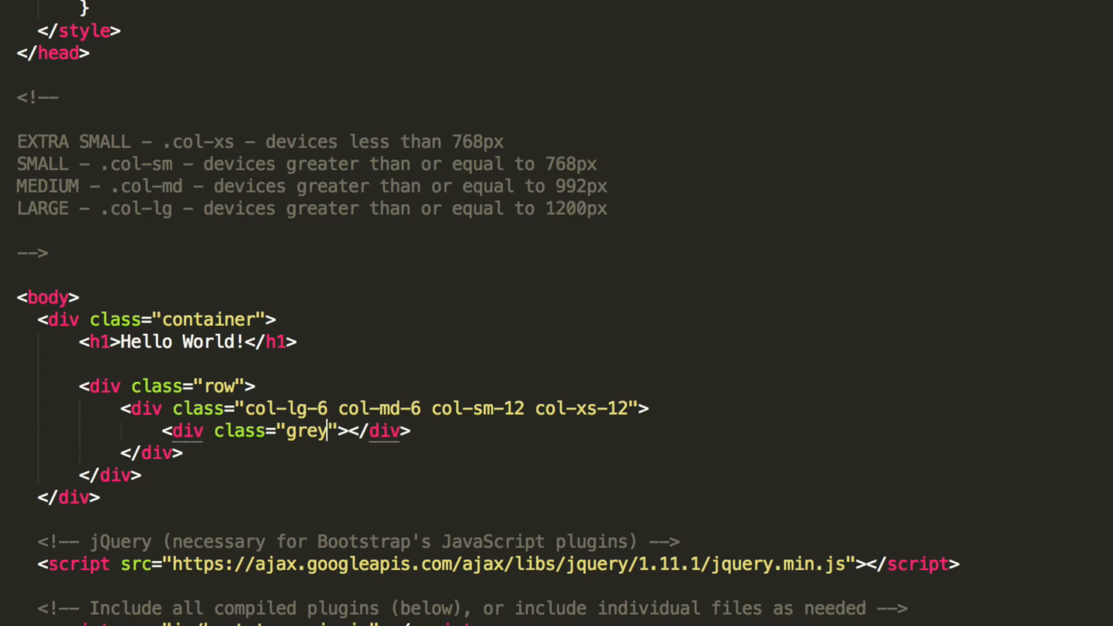
pyautogui.write('-box')
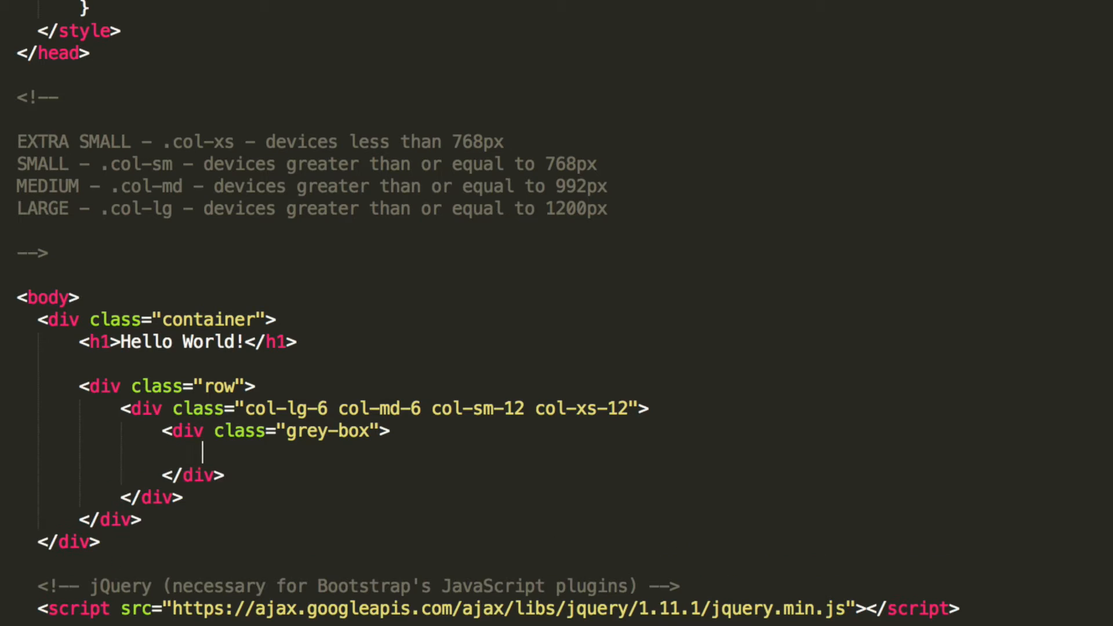
pyautogui.write('<div></div>')
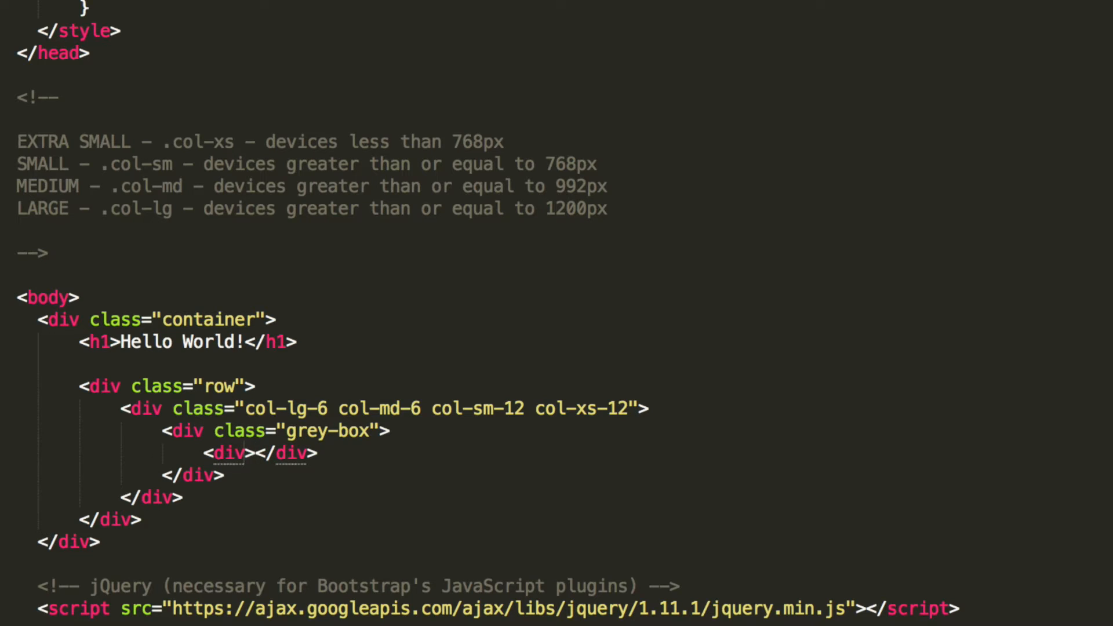
# Give the inner div class "col-lg-6 col-md-6 col-sm-12 col-xs-12 yellow-box"
pyautogui.write('class="c')
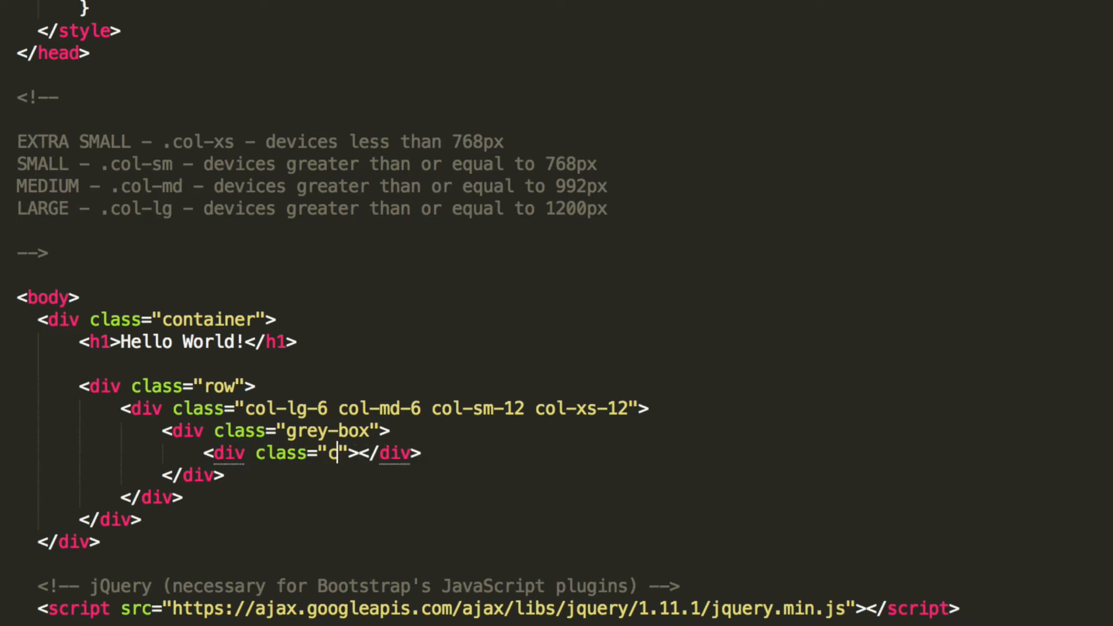
pyautogui.write('ol-lg-6 col')
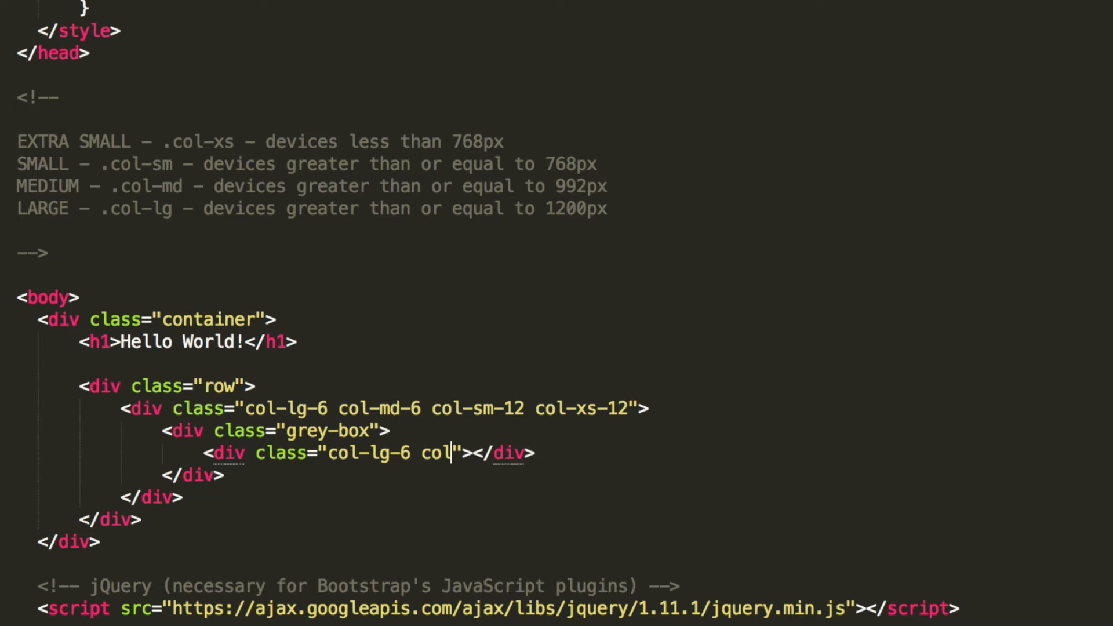
pyautogui.write('md-6 col-sm-12 col-')
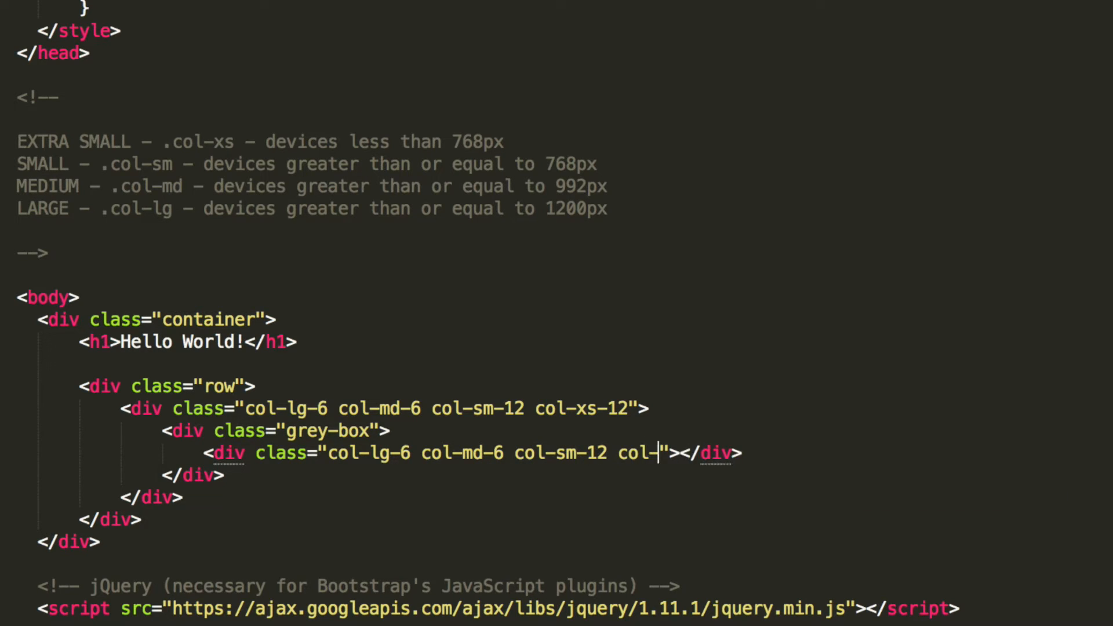
pyautogui.write('xs-')
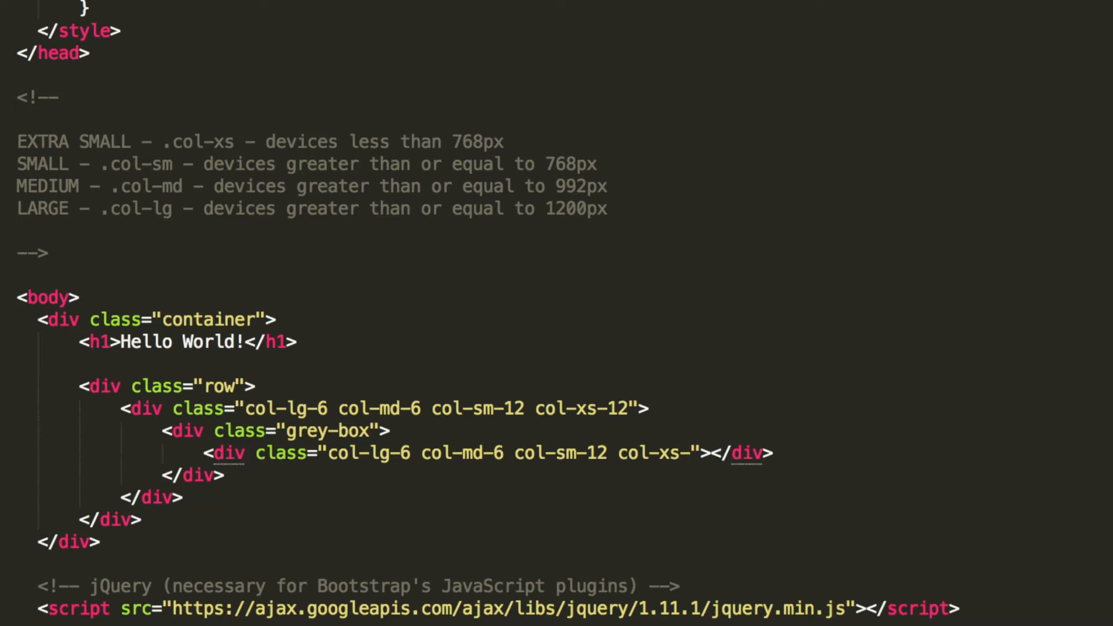
pyautogui.write('12 y')
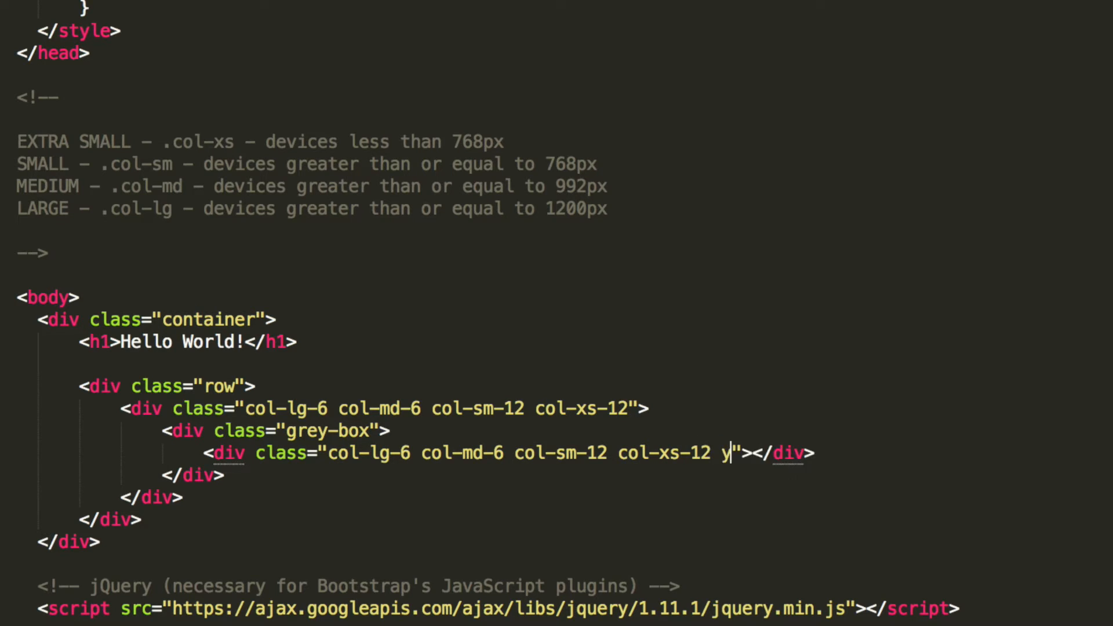
pyautogui.write('ellow-')
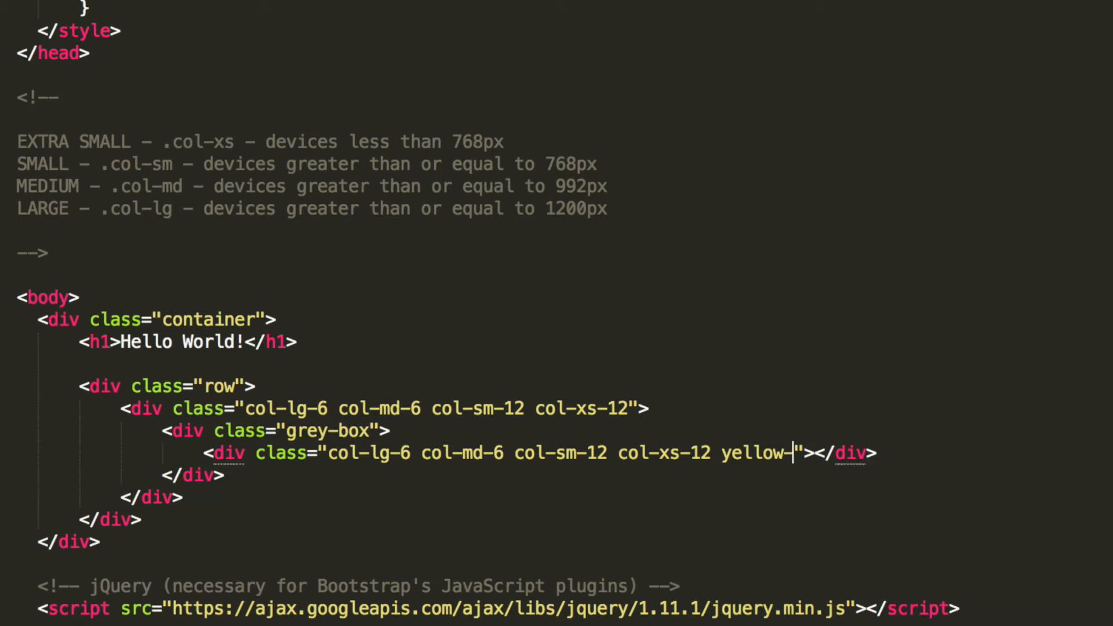
pyautogui.write('box')
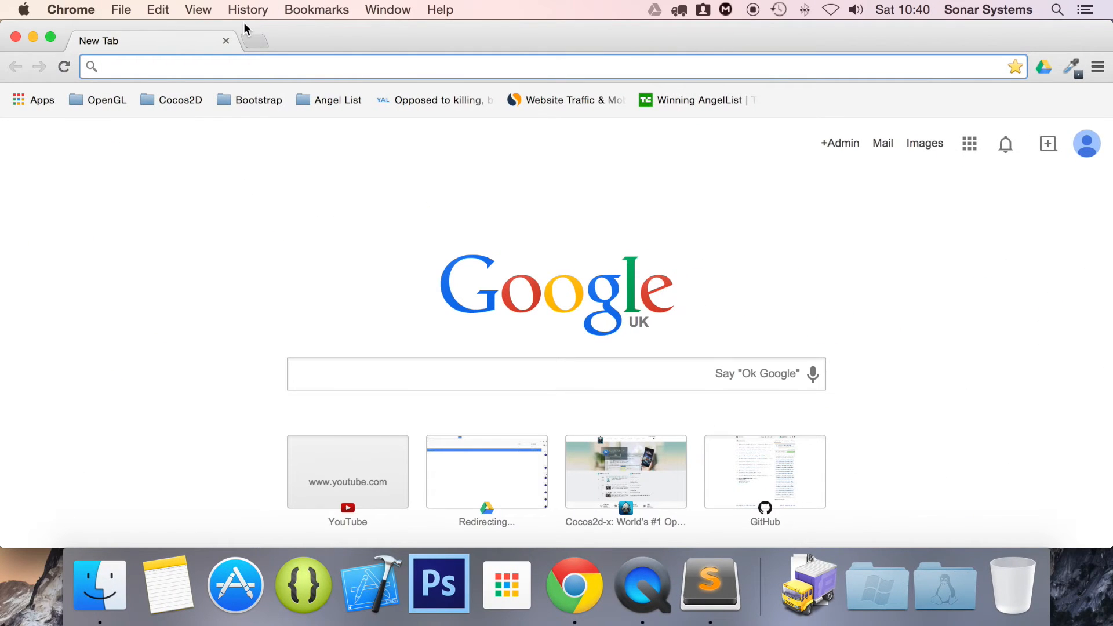
# Search Chrome for 'random paragraph' to find filler text
pyautogui.write('random paragraph')
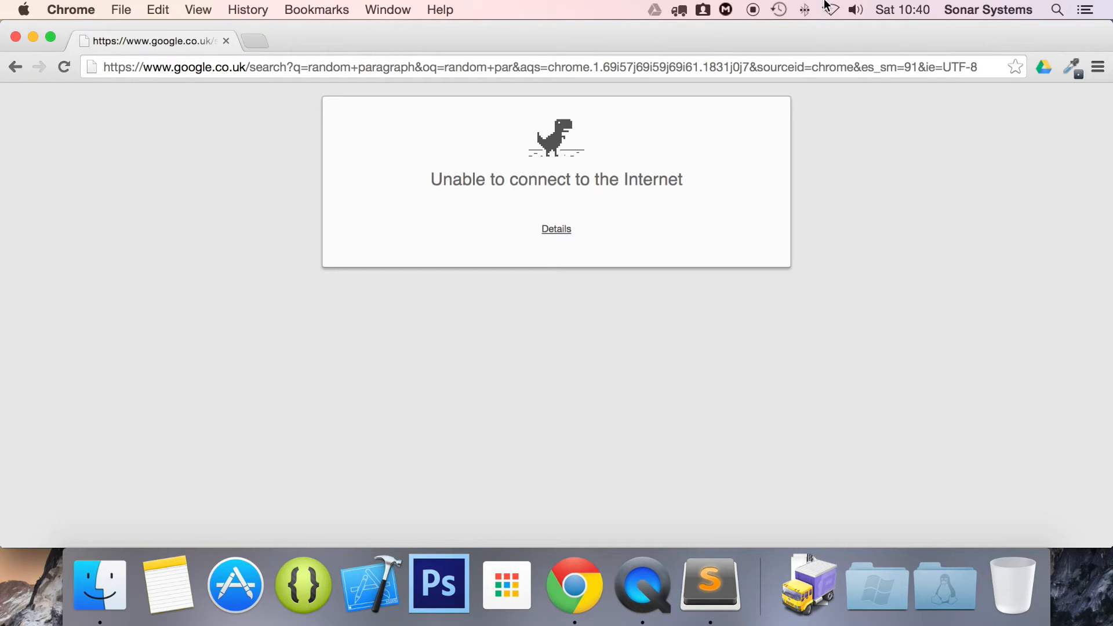
pyautogui.moveTo(733, 216)
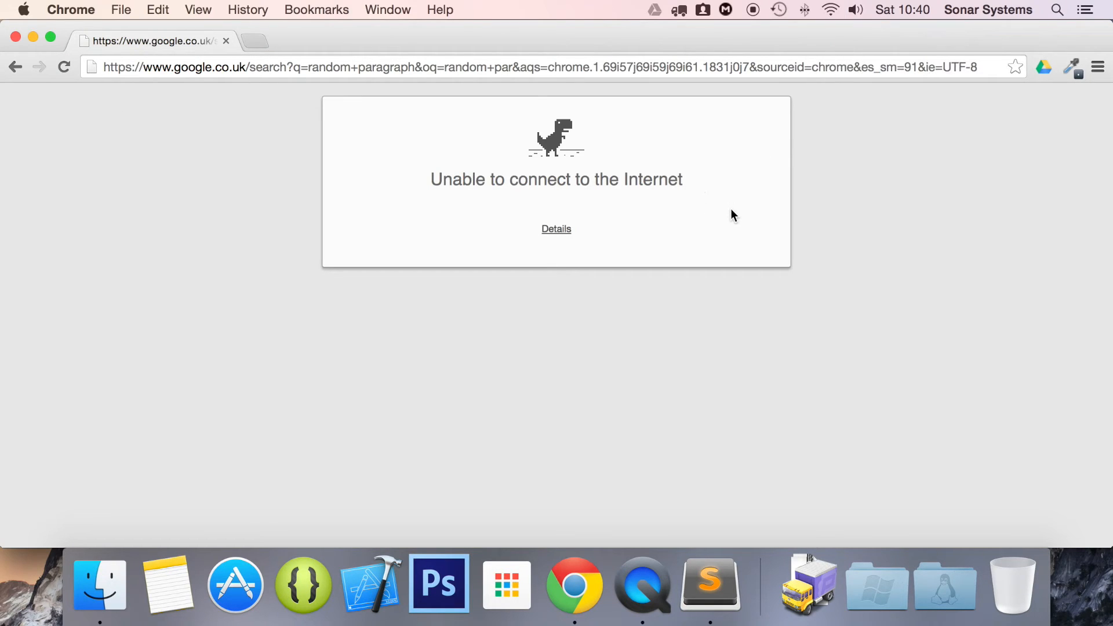
pyautogui.click(63, 67)
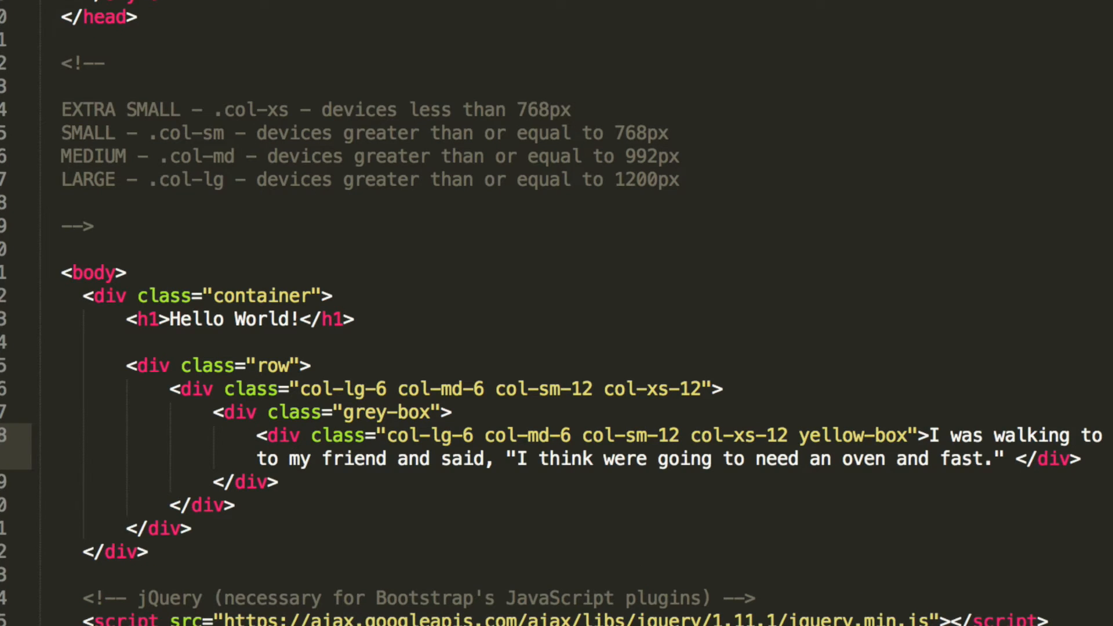
# Duplicate the yellow-box div, then copy the whole column div into a second column below
pyautogui.click(1078, 459)
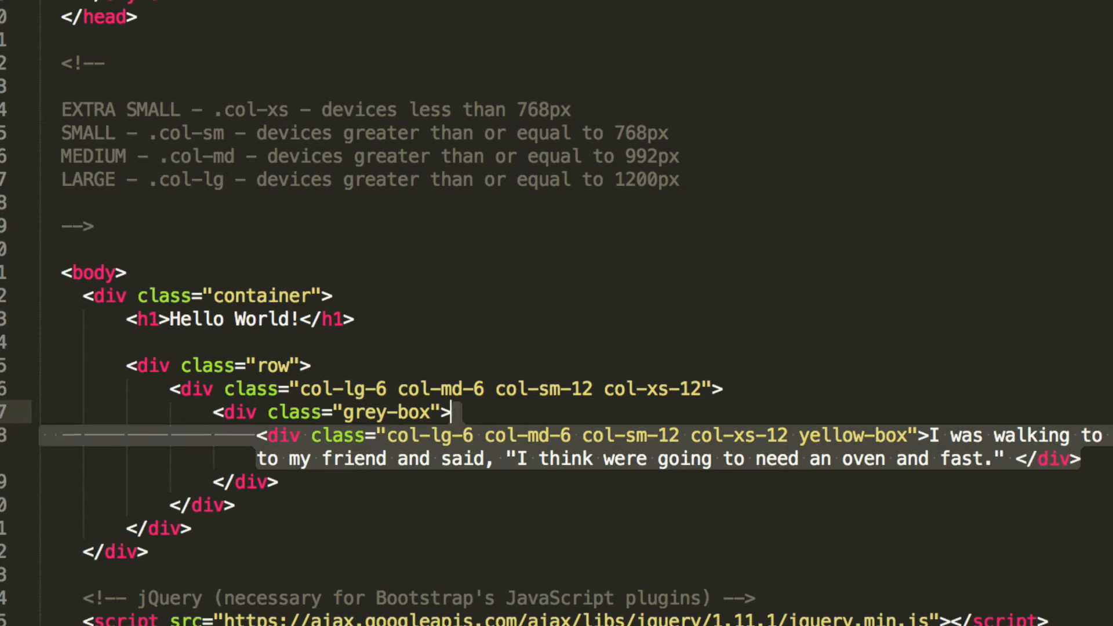
pyautogui.click(259, 435)
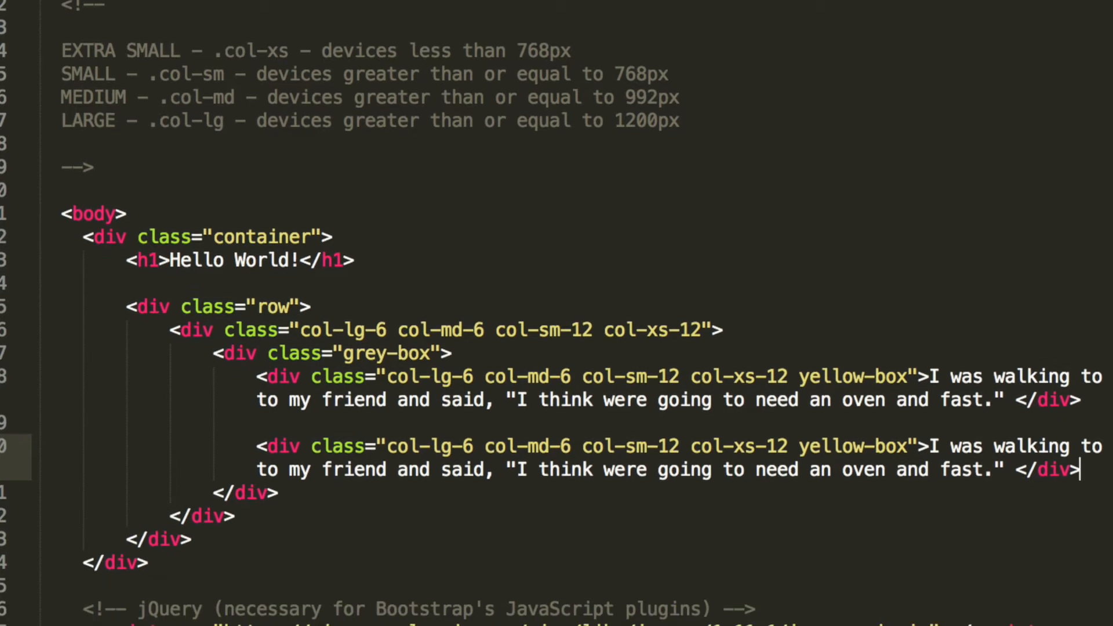
pyautogui.scroll(-3)
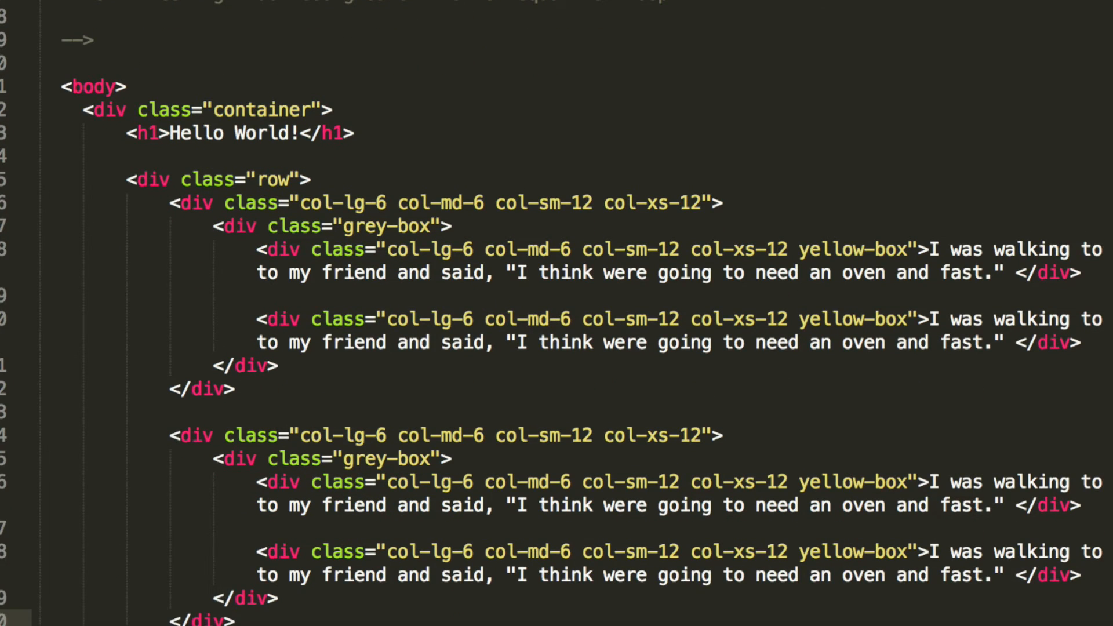
pyautogui.scroll(-3)
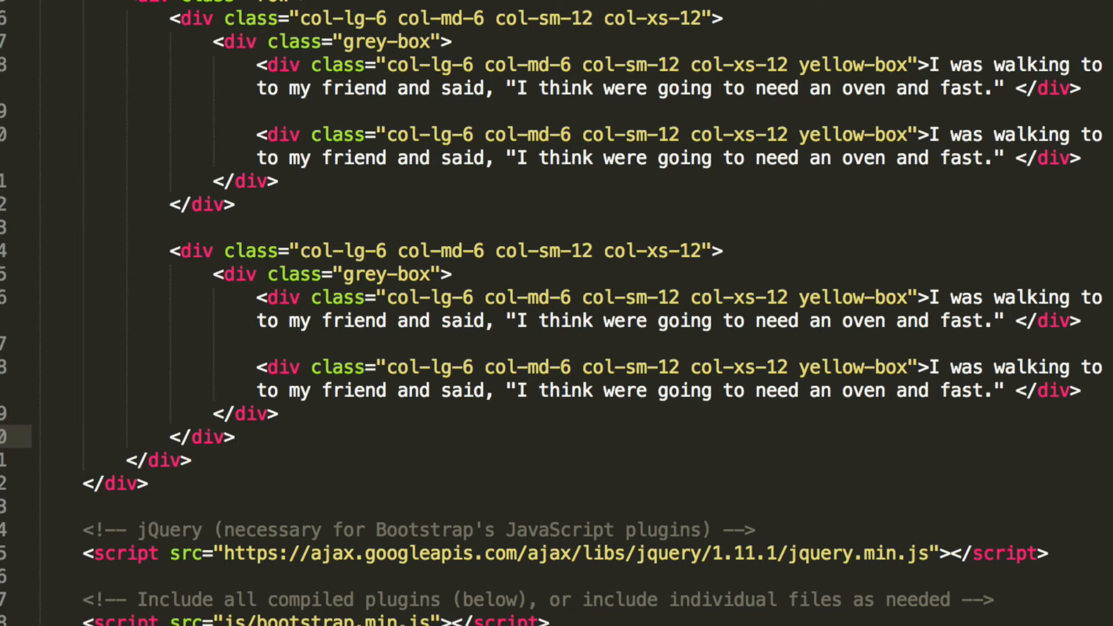
pyautogui.scroll(3)
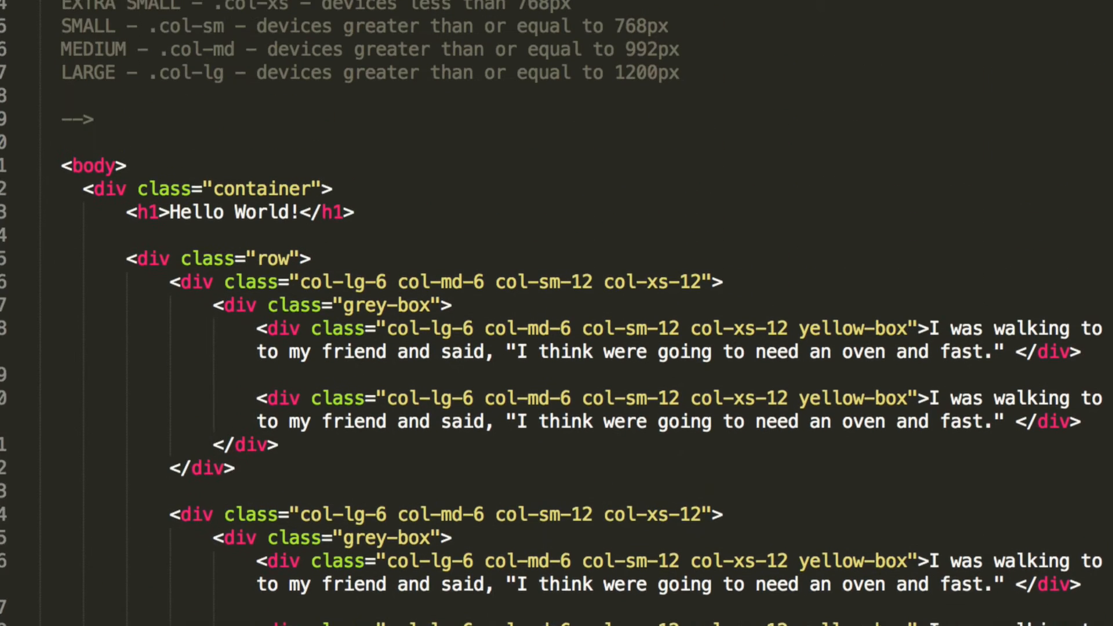
pyautogui.scroll(3)
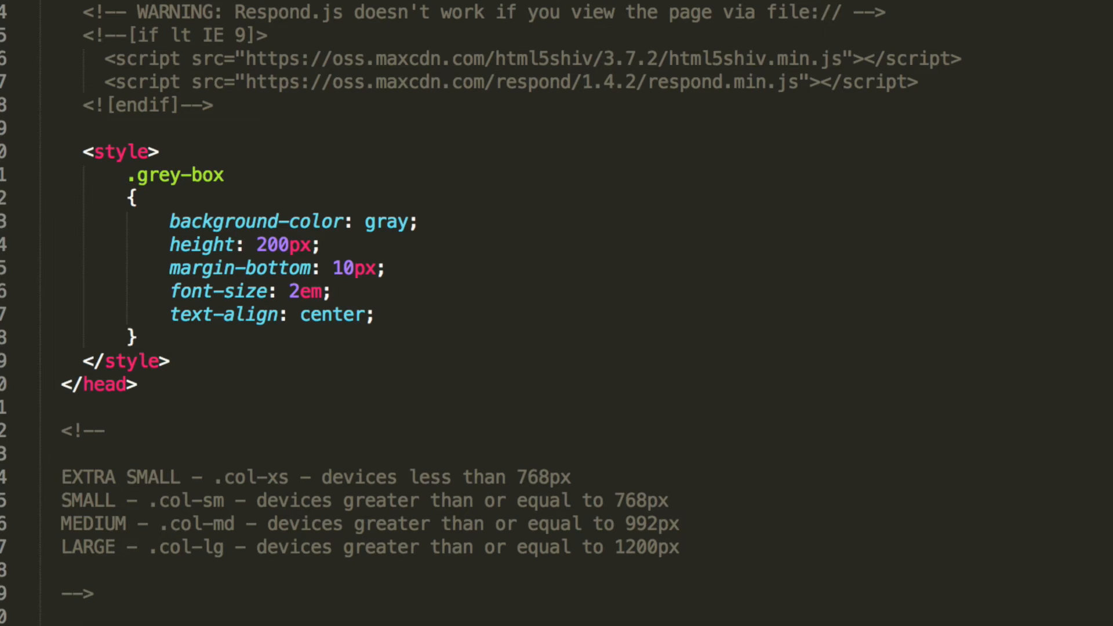
# Remove the background-color and height lines from .grey-box and start a .y selector beneath it
pyautogui.click(361, 220)
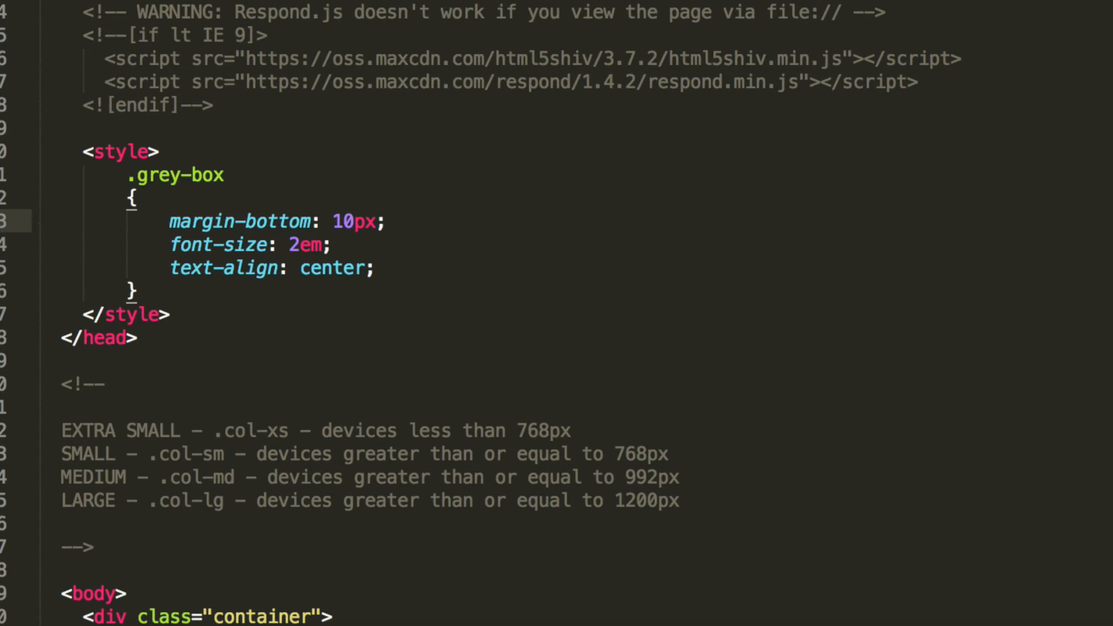
pyautogui.write('.y')
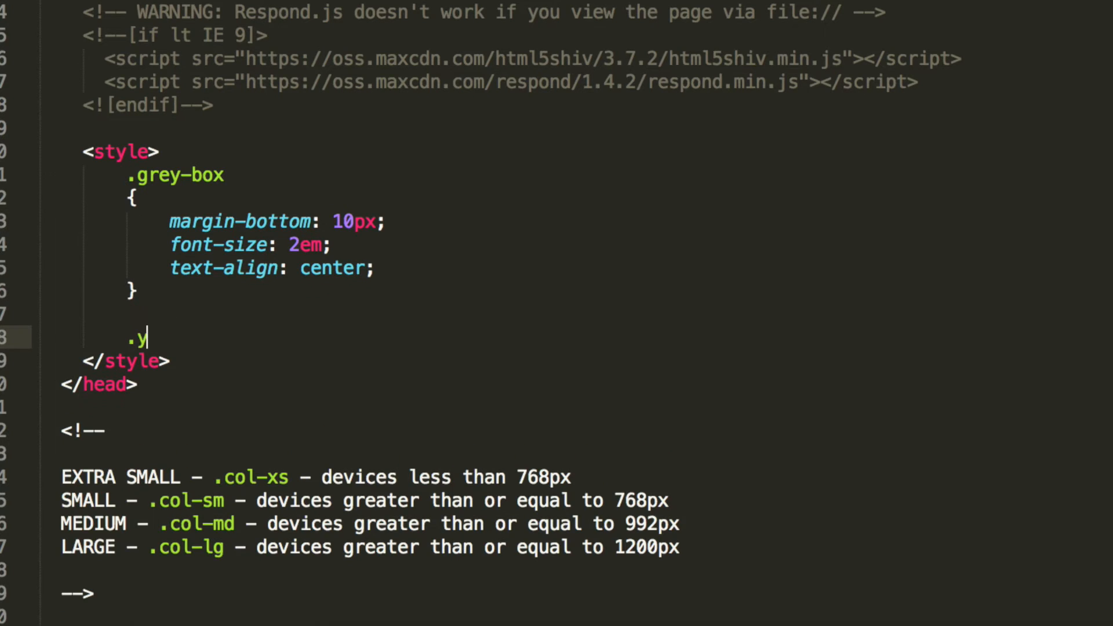
# Write .yellow-box with background-color yellow, border solid black 1px and margin-bottom 10px
pyautogui.write('ellow-box')
pyautogui.write('{')
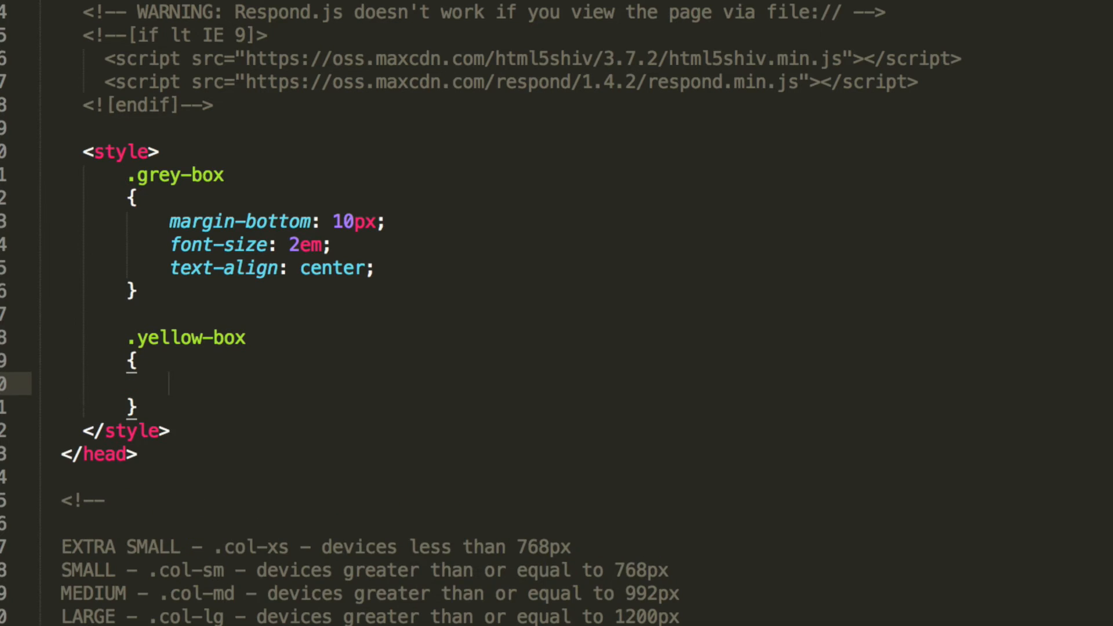
pyautogui.write('background-color:')
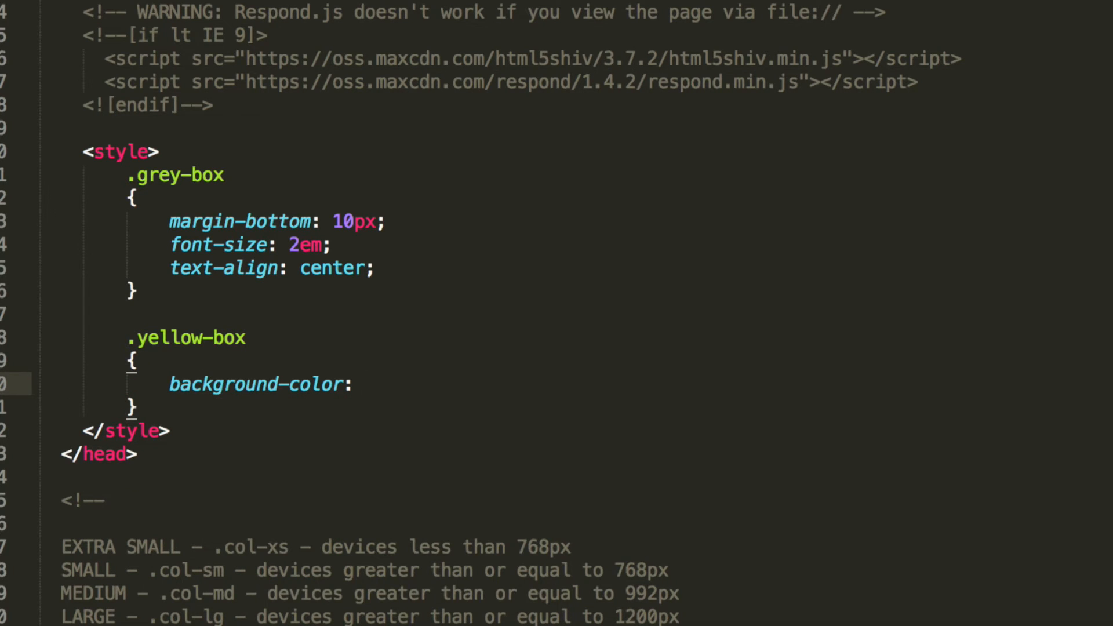
pyautogui.write('yellow;')
pyautogui.write('border-style: :;')
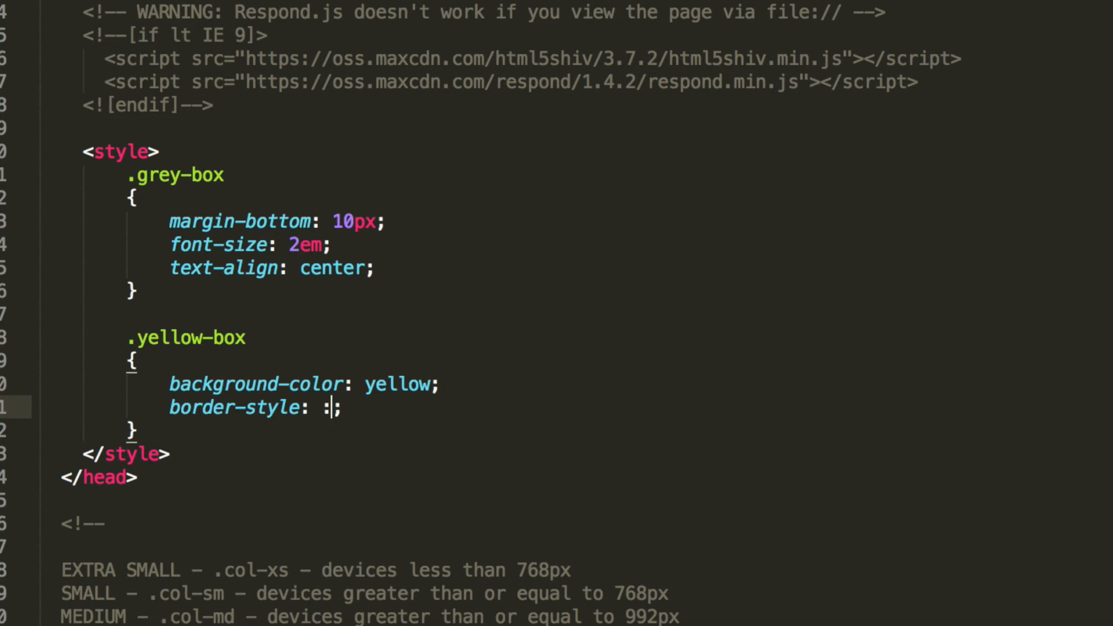
pyautogui.write('solid')
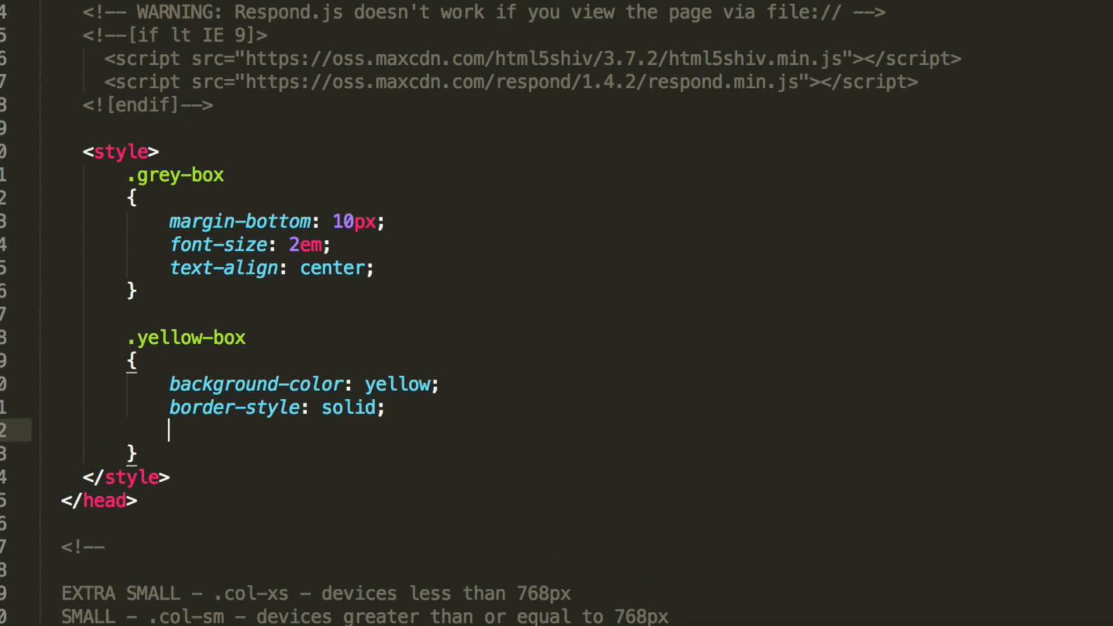
pyautogui.write('border')
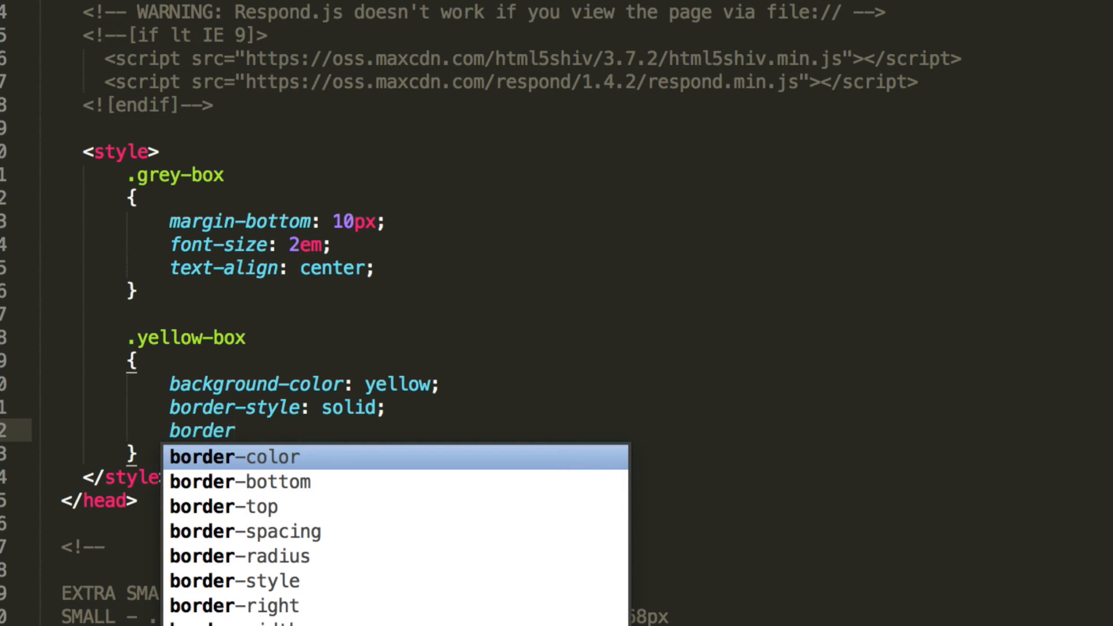
pyautogui.write('-color:;')
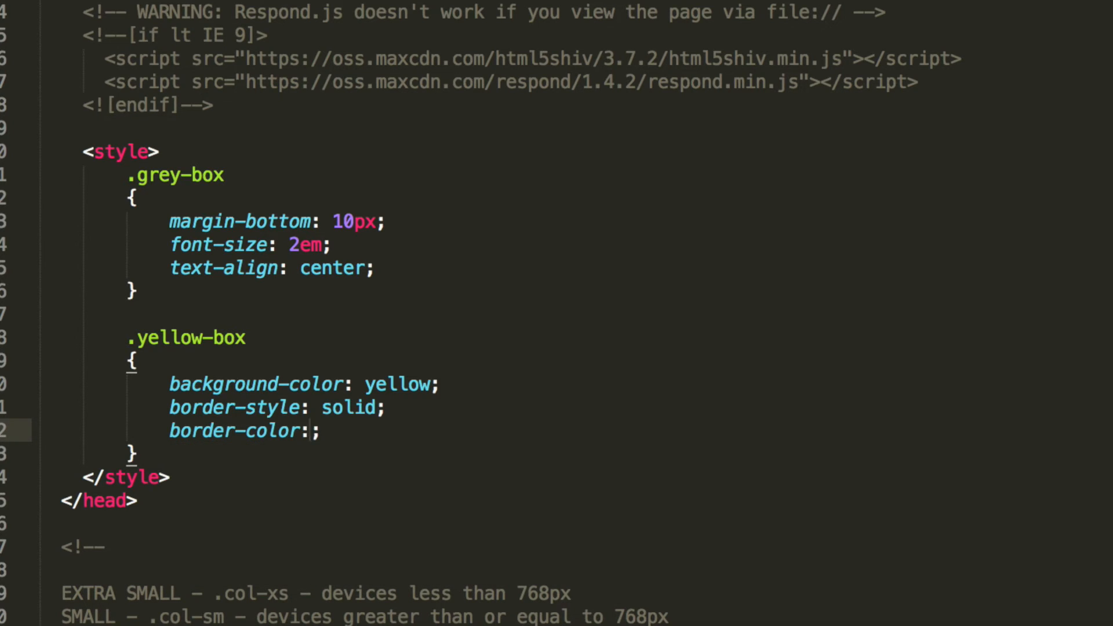
pyautogui.write('black')
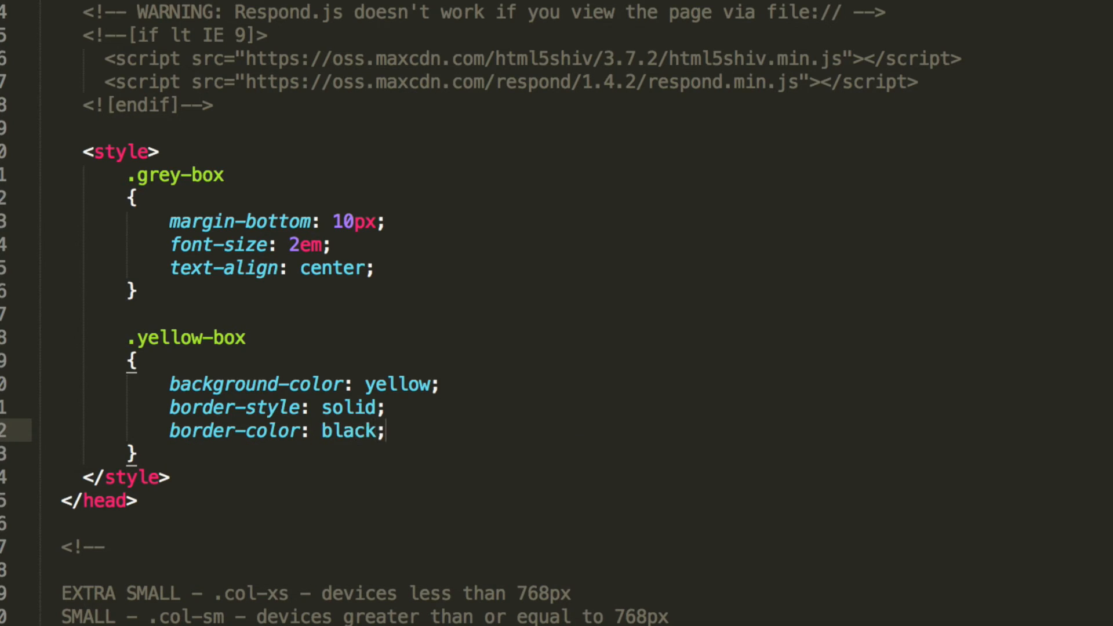
pyautogui.write('border')
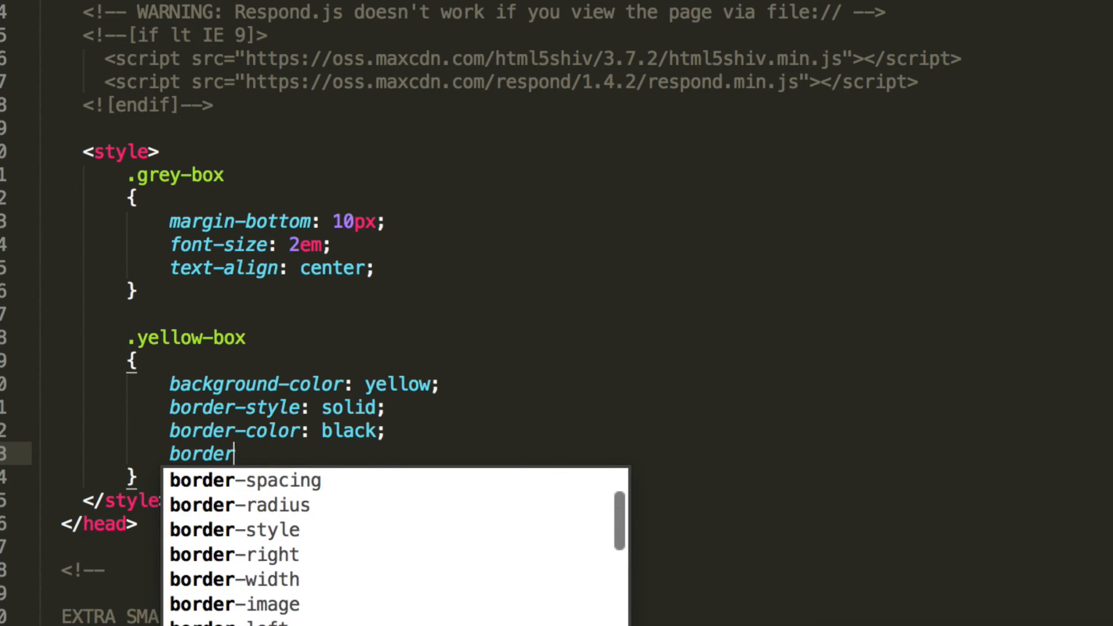
pyautogui.write('-width: 1px;')
pyautogui.write('margin-bottom:')
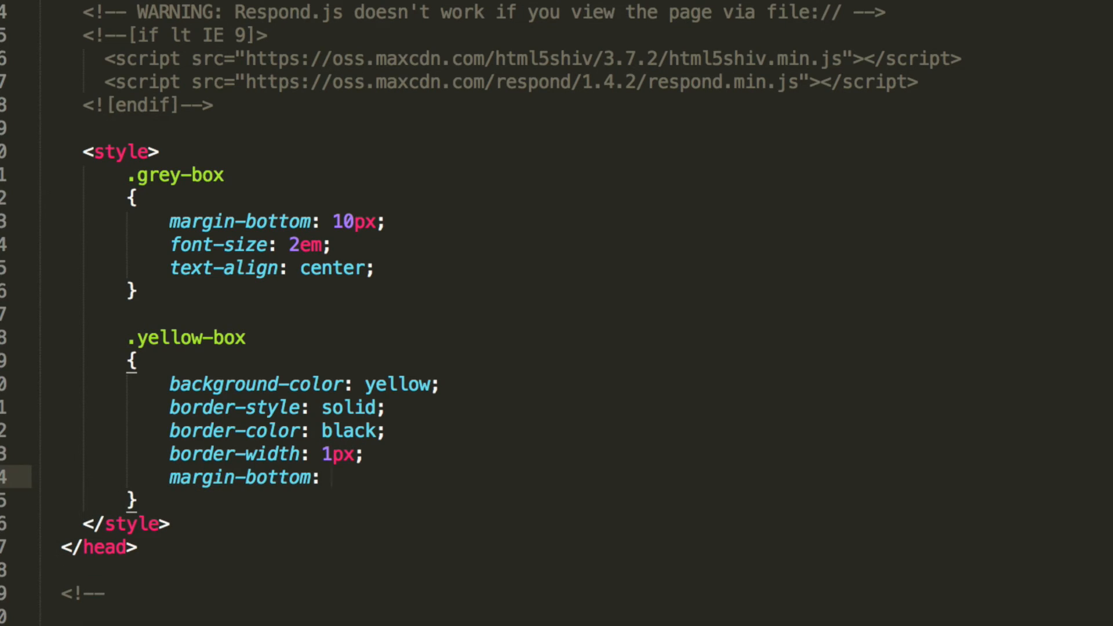
pyautogui.write('10px;')
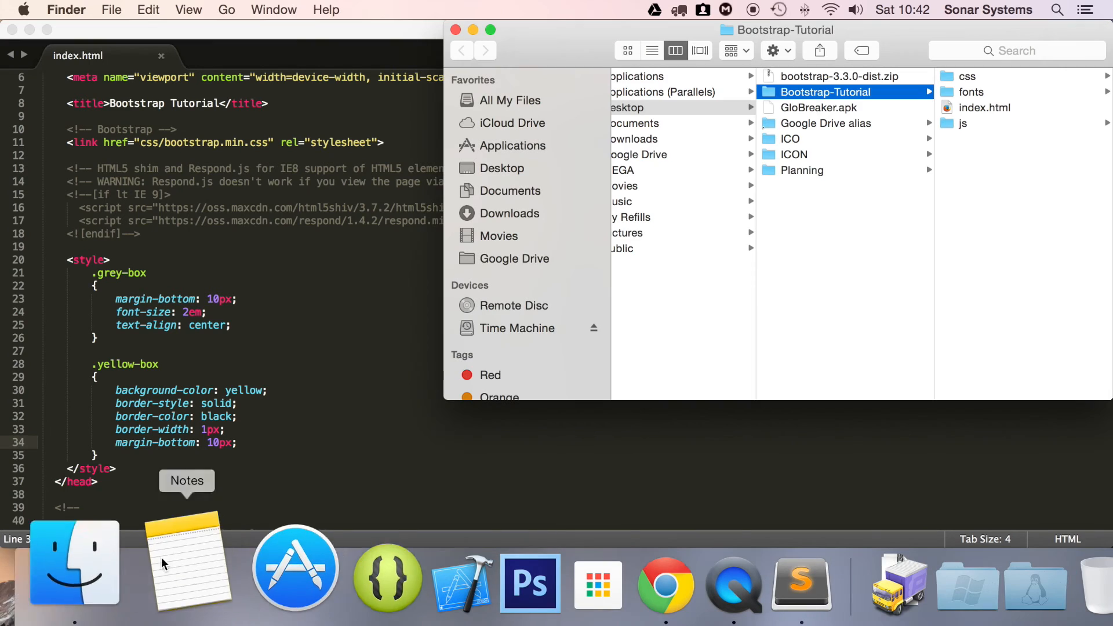
# Open index.html from Finder in Chrome to view the four bordered yellow boxes
pyautogui.doubleClick(986, 106)
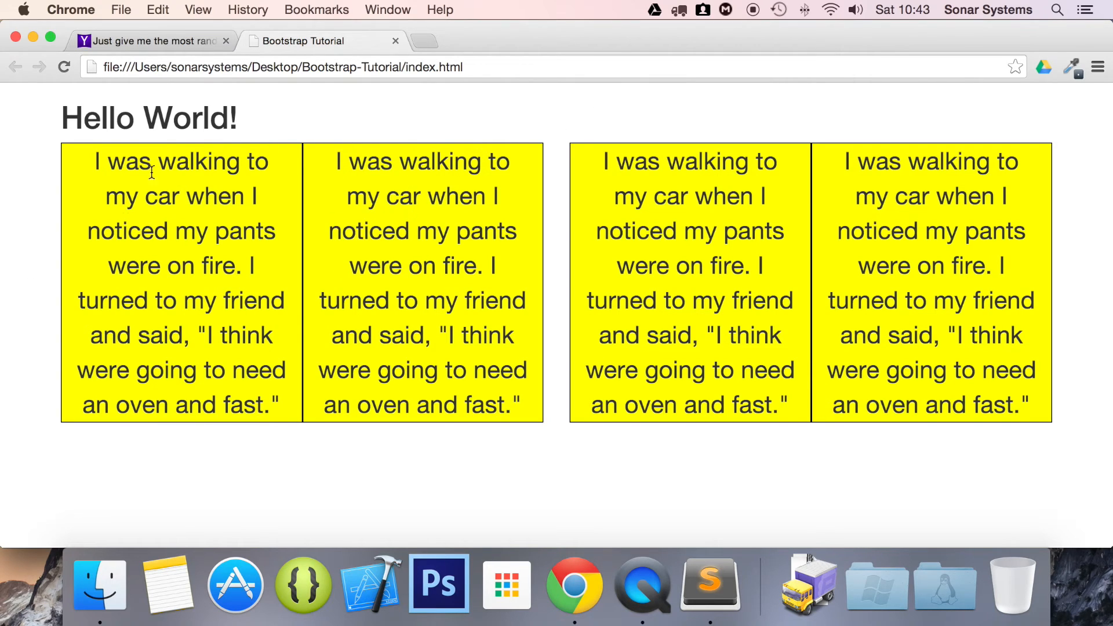
pyautogui.moveTo(923, 113)
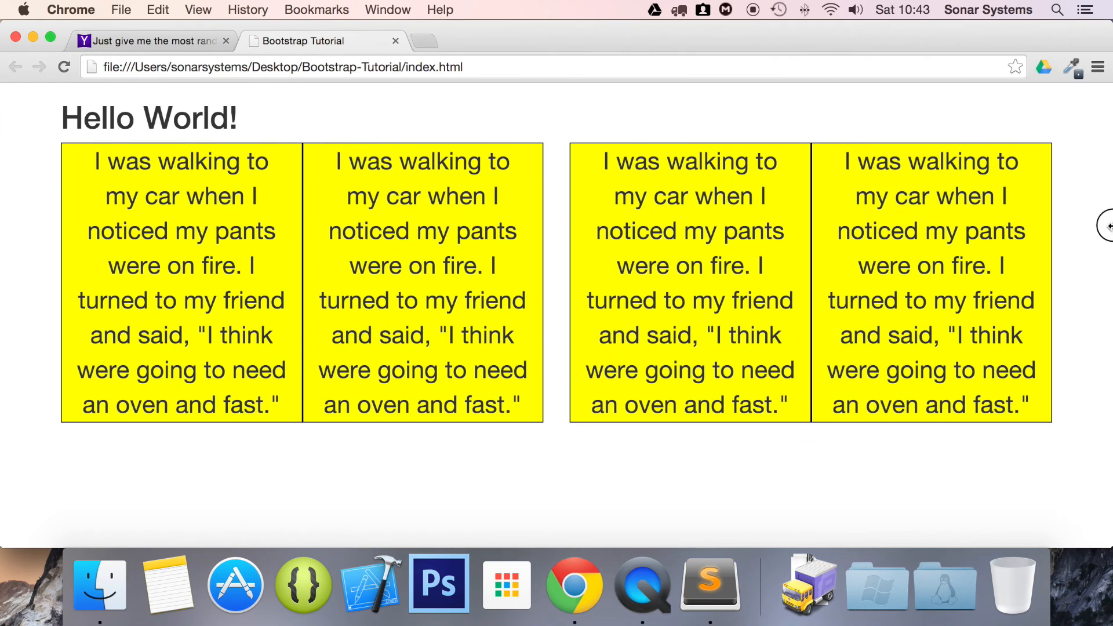
pyautogui.moveTo(284, 167)
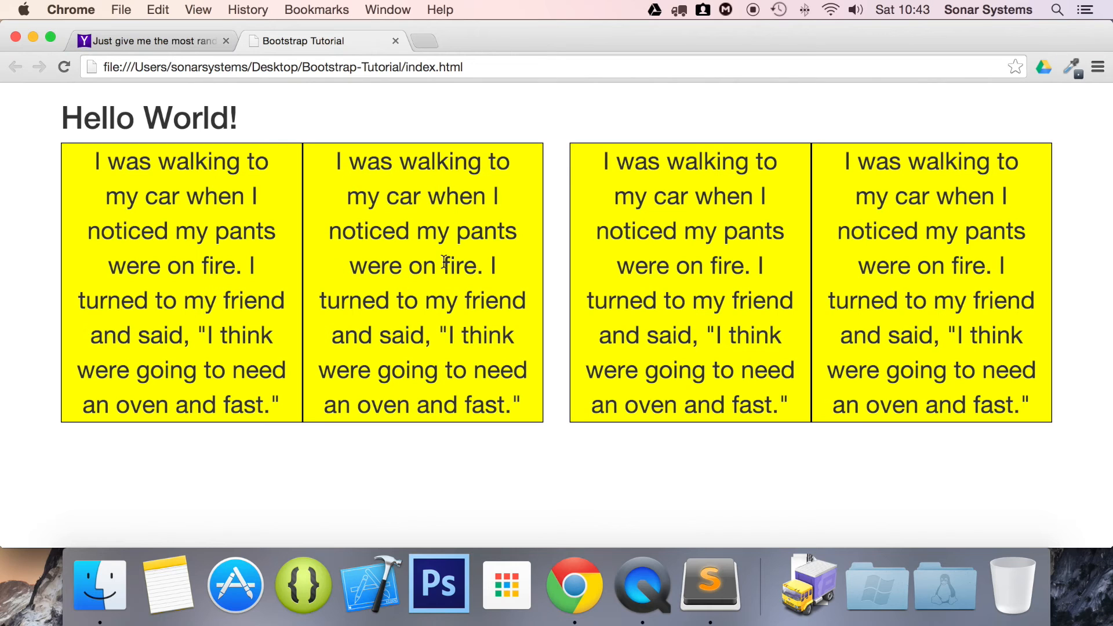
pyautogui.moveTo(710, 582)
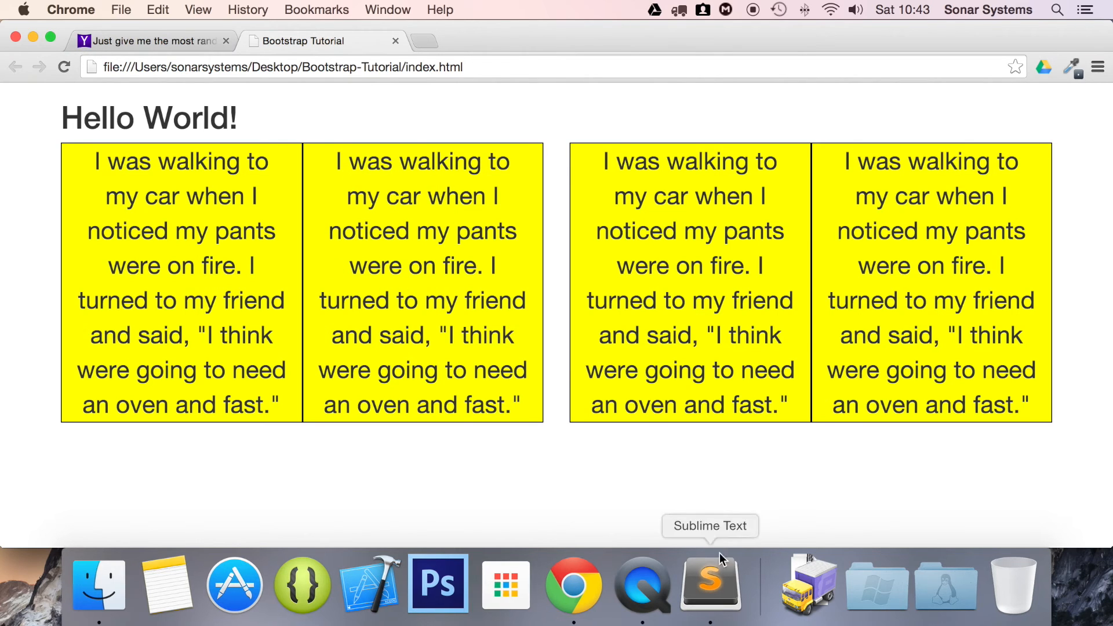
# Return to index.html in Sublime Text and bring the body's nested column markup into view
pyautogui.click(710, 583)
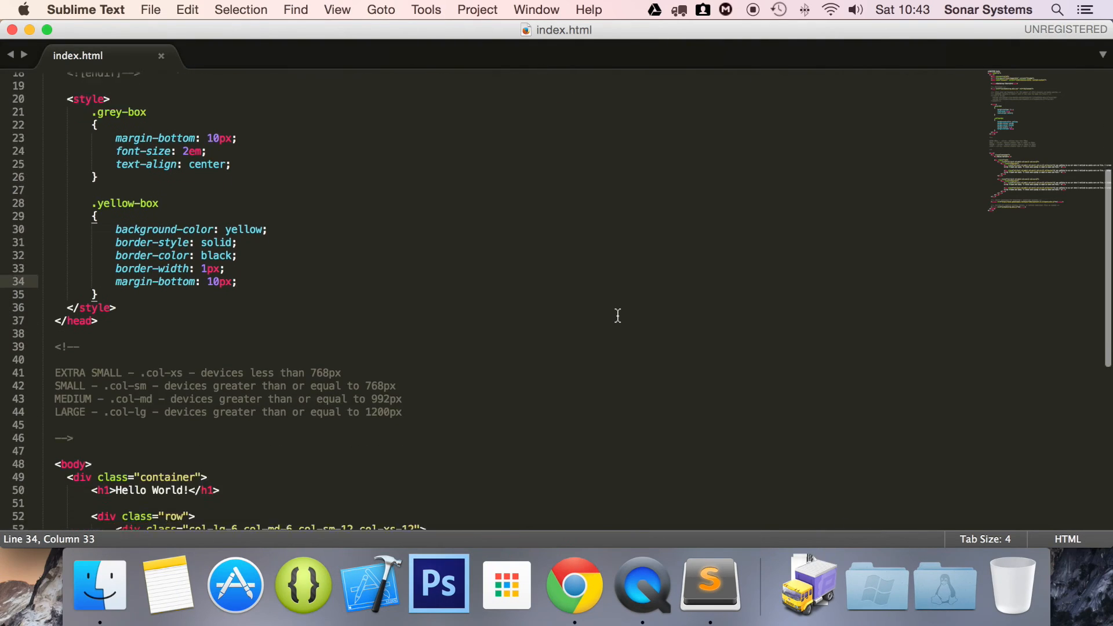
pyautogui.scroll(-3)
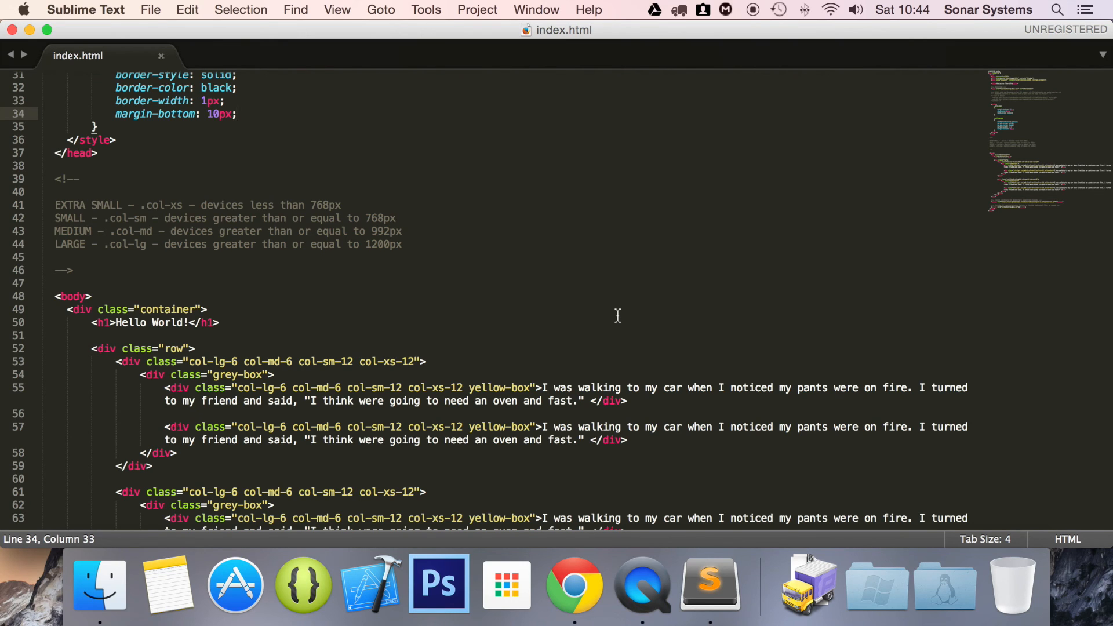
pyautogui.moveTo(566, 561)
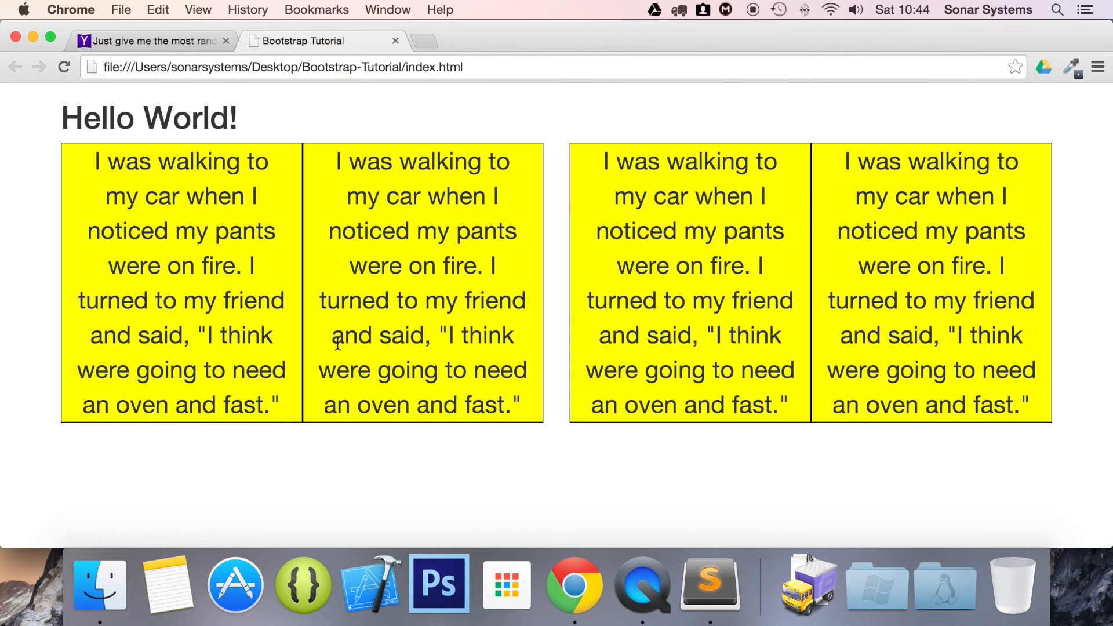
pyautogui.moveTo(319, 241)
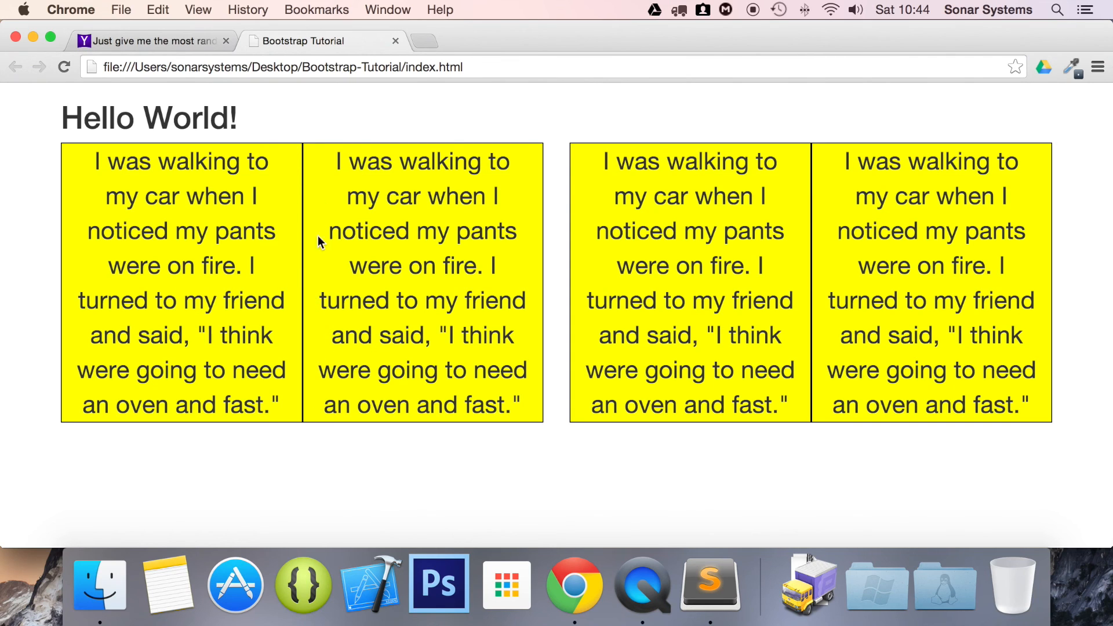
pyautogui.moveTo(550, 464)
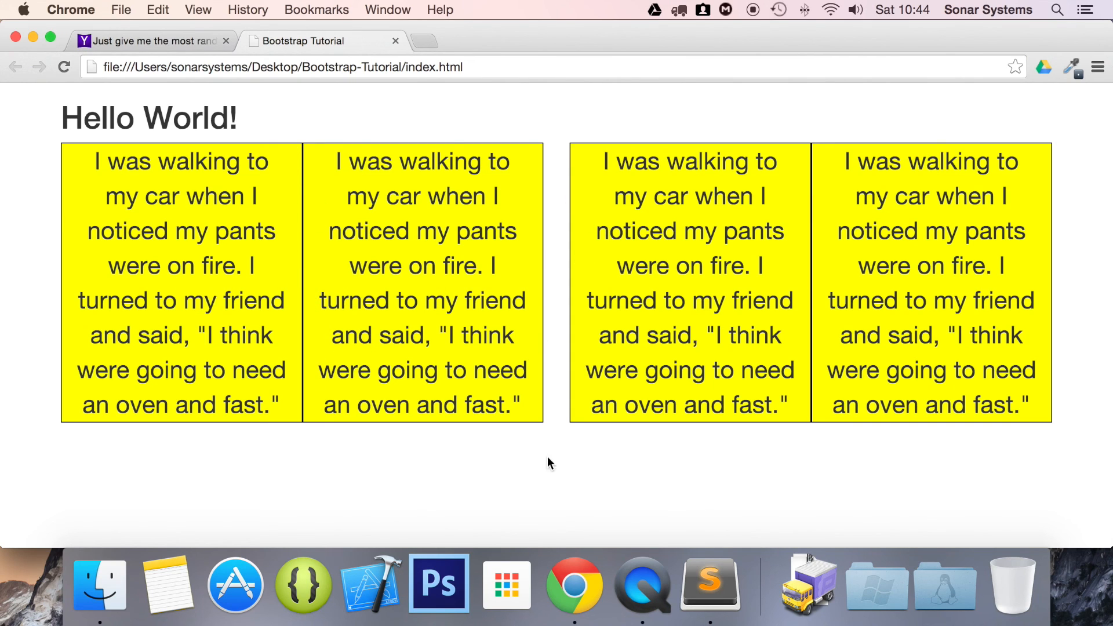
pyautogui.moveTo(1026, 3)
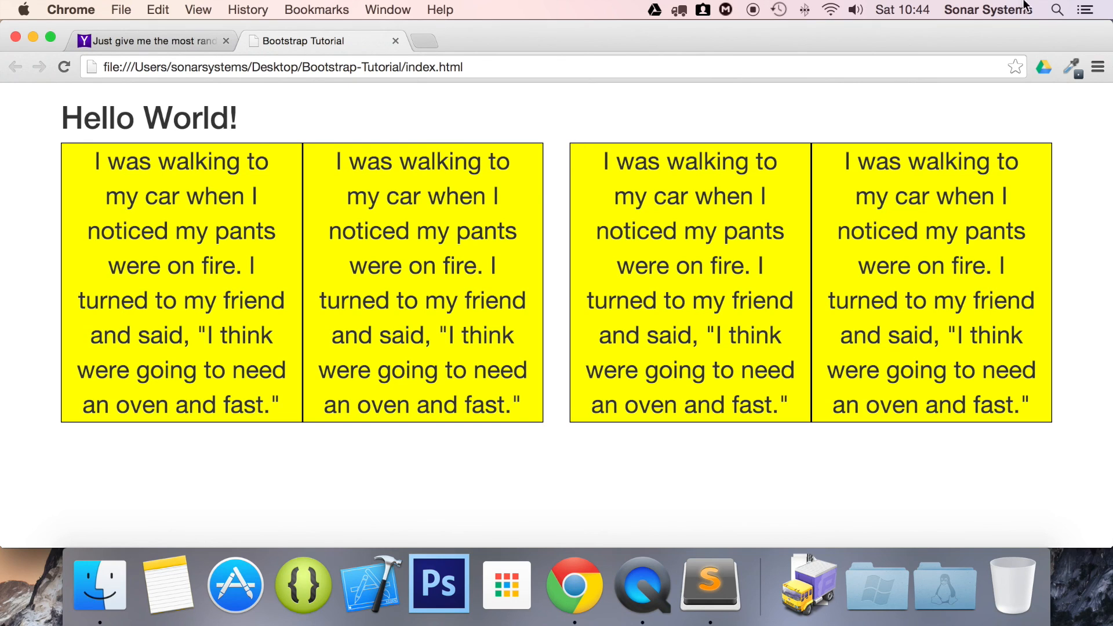
pyautogui.moveTo(574, 316)
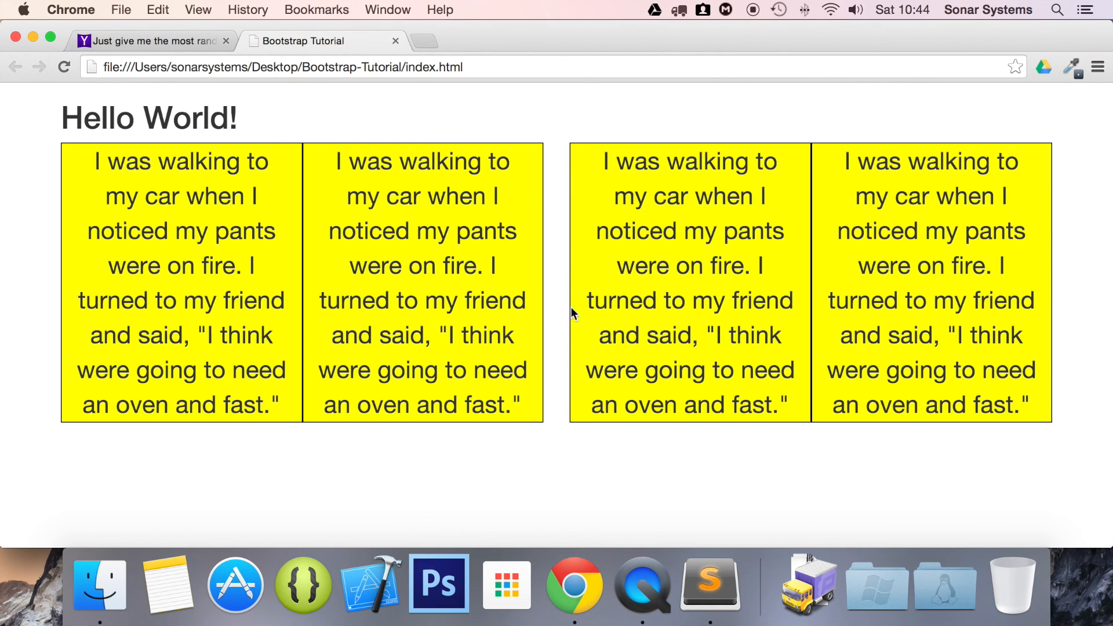
pyautogui.moveTo(554, 382)
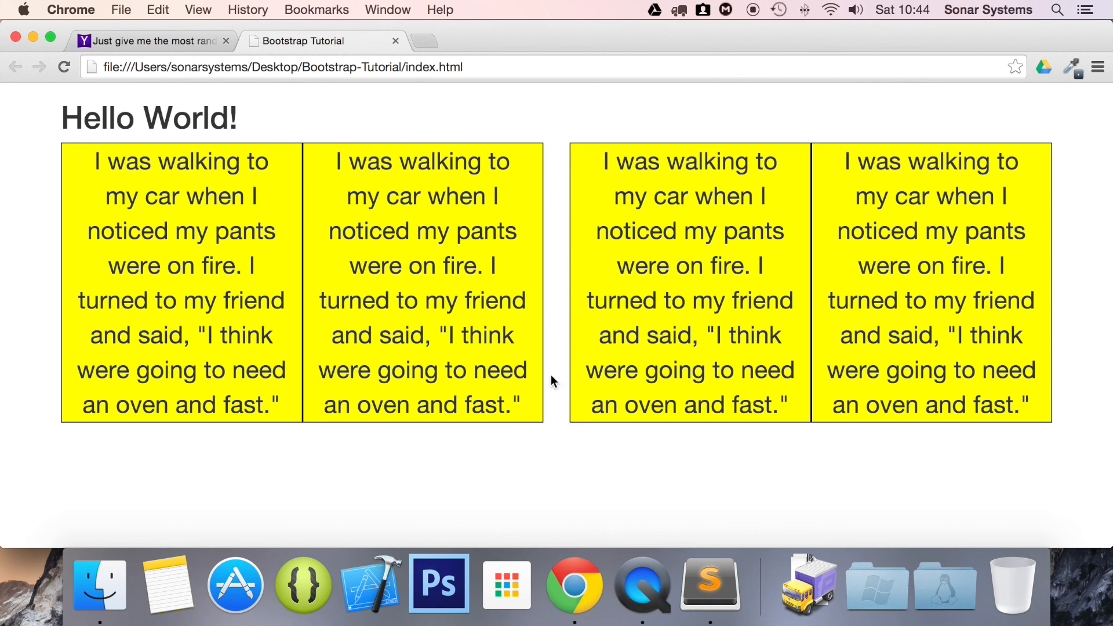